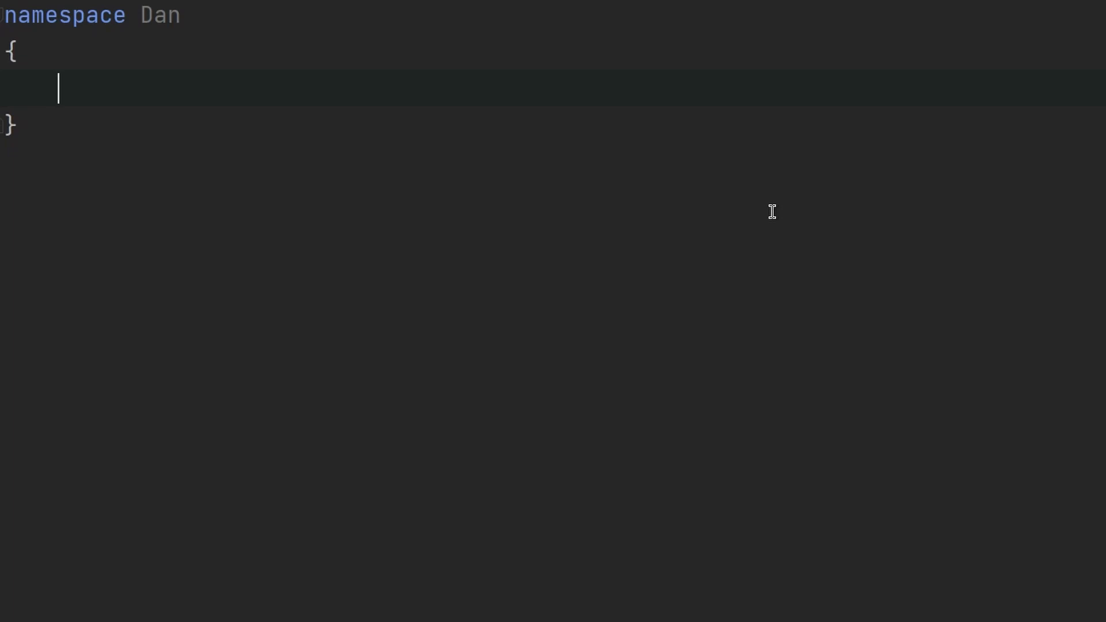
Declare a Person class with an empty body inside the Dan namespace
type("class")
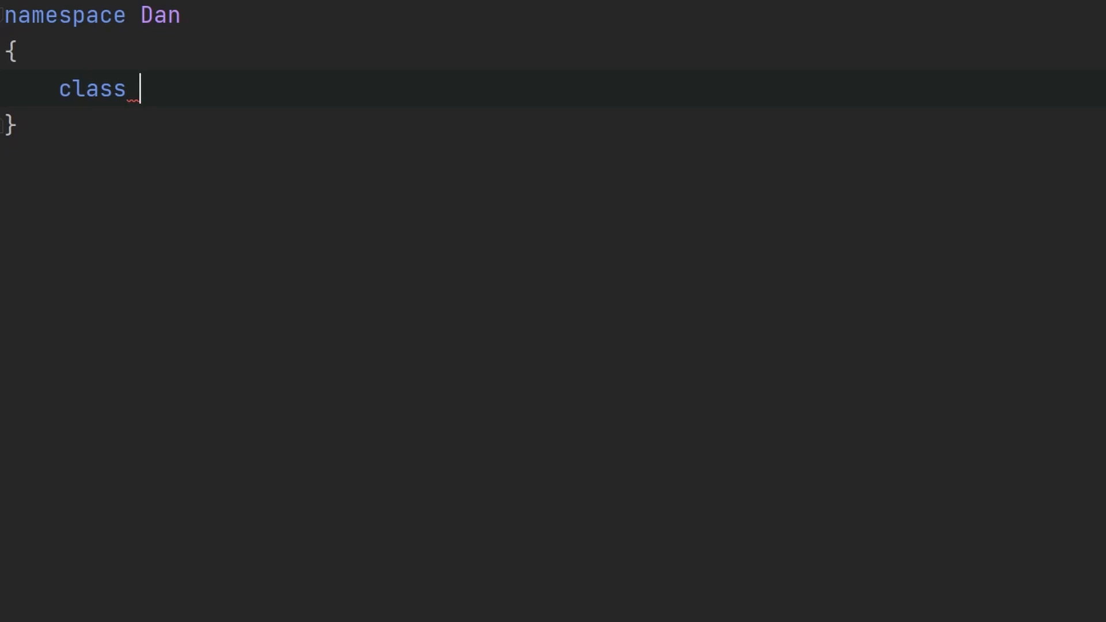
type("Person")
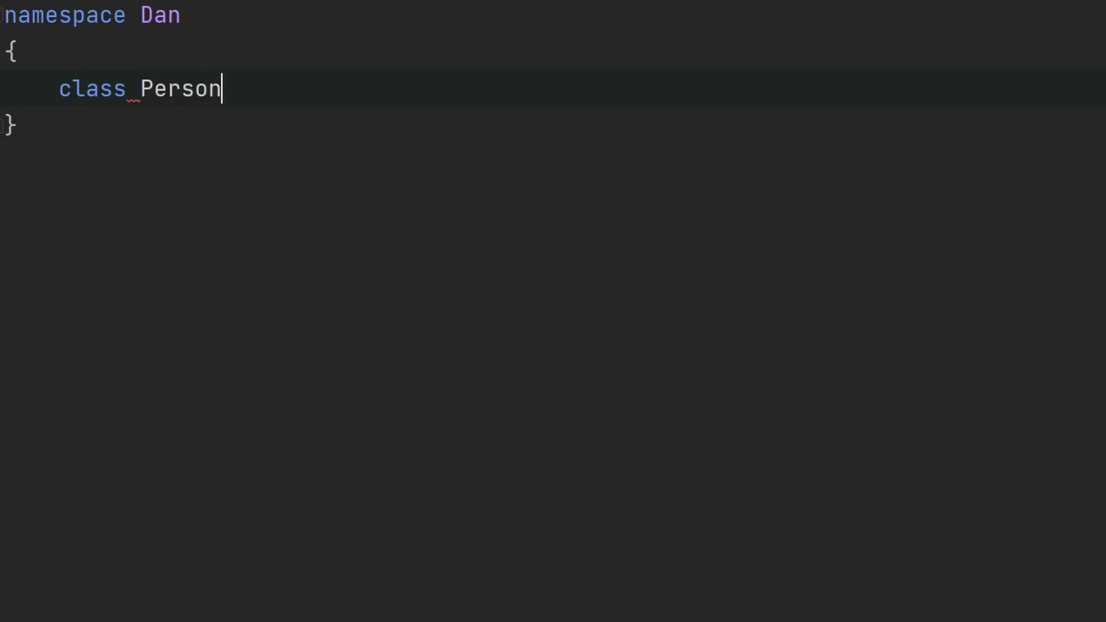
key("Enter")
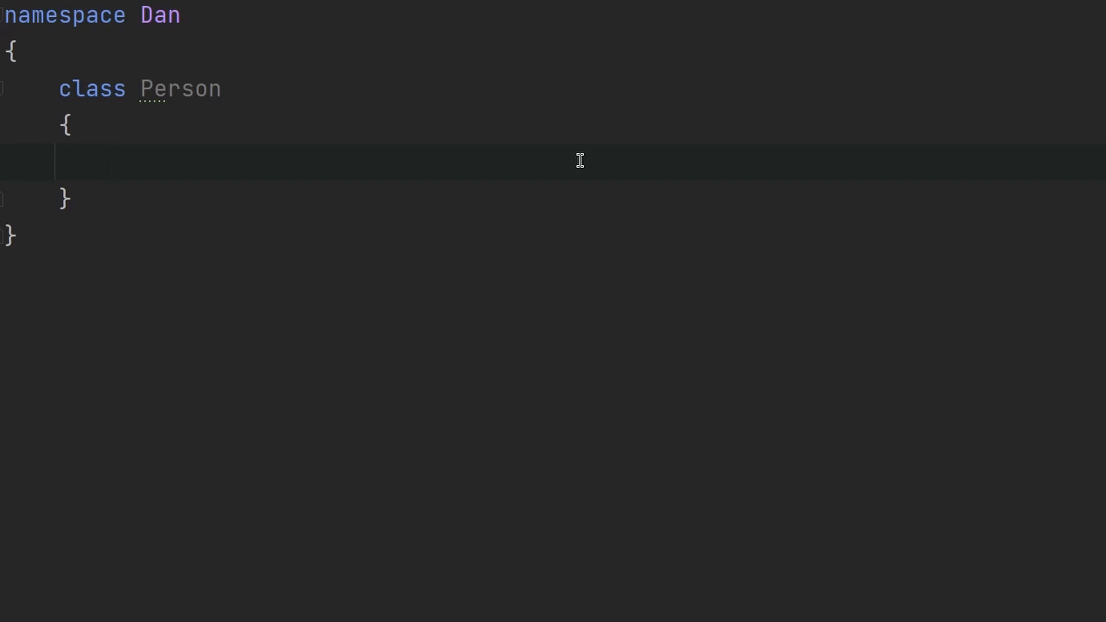
Add public string name and public int age fields to the Person class
left_click(112, 162)
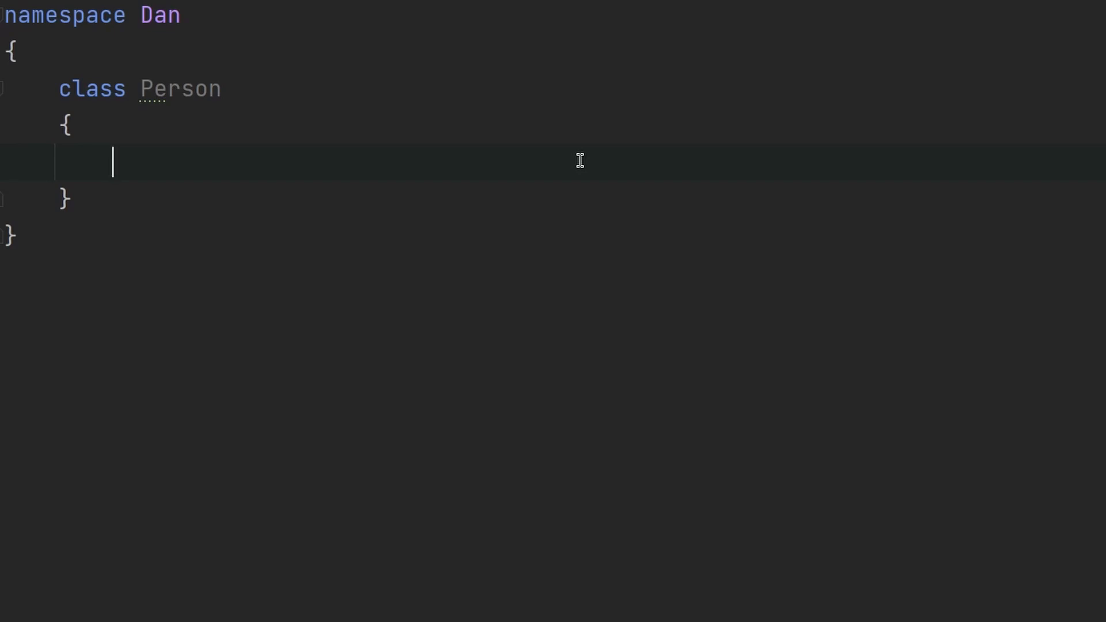
type("public string name;")
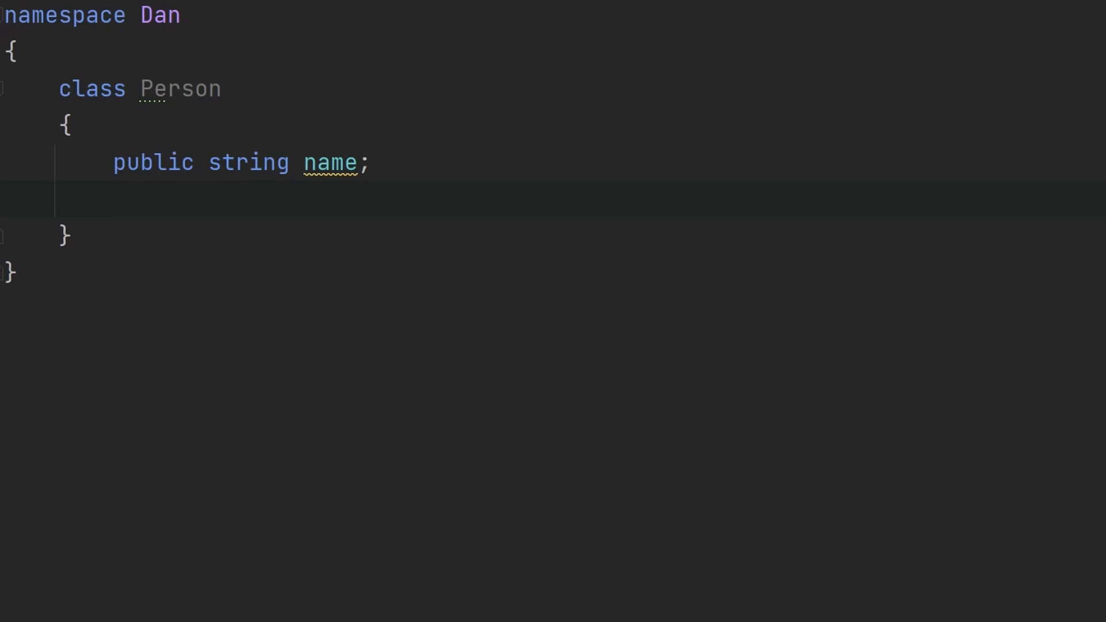
type("public int age;")
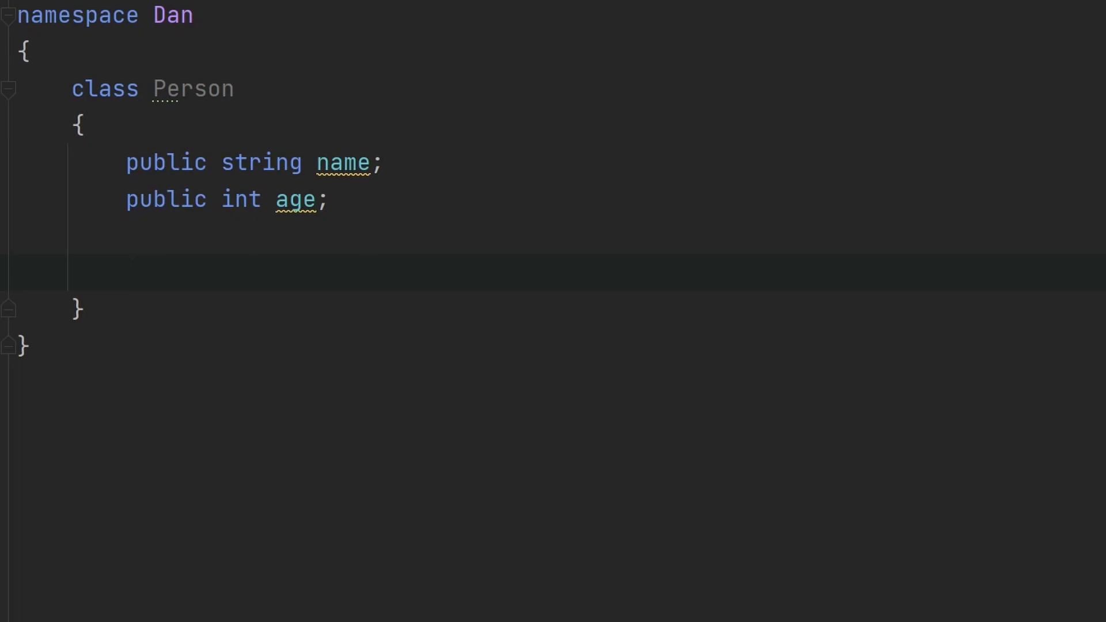
left_click(126, 273)
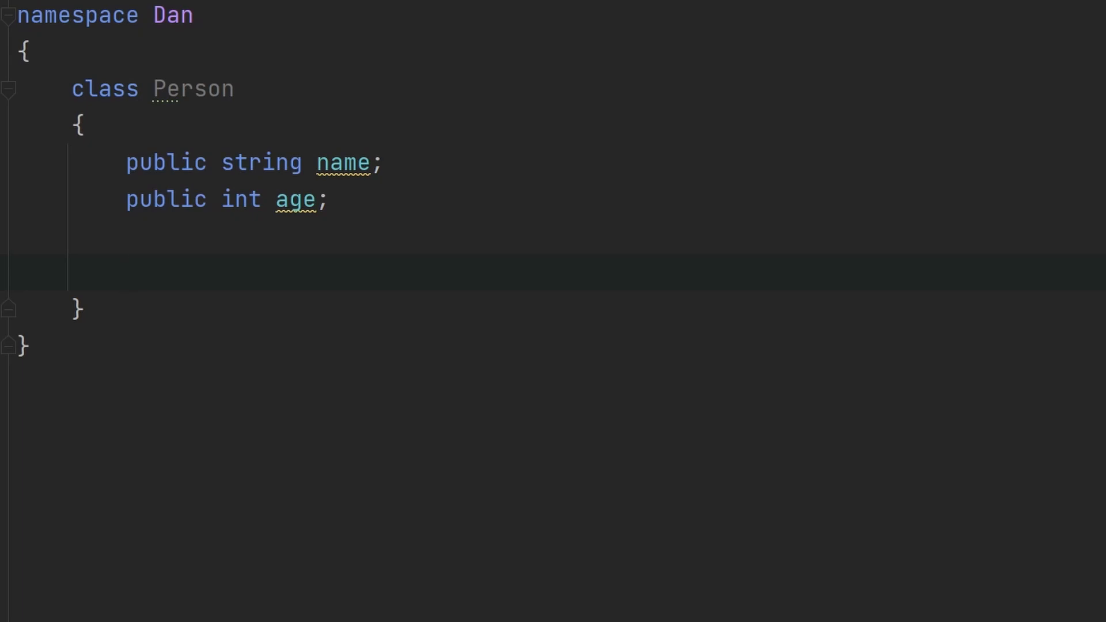
Add an Introduce method logging "Hi, my name is {name}, and I'm {age} years old!"
type("public void Introduce(")
type("Debug.Log($\"\");")
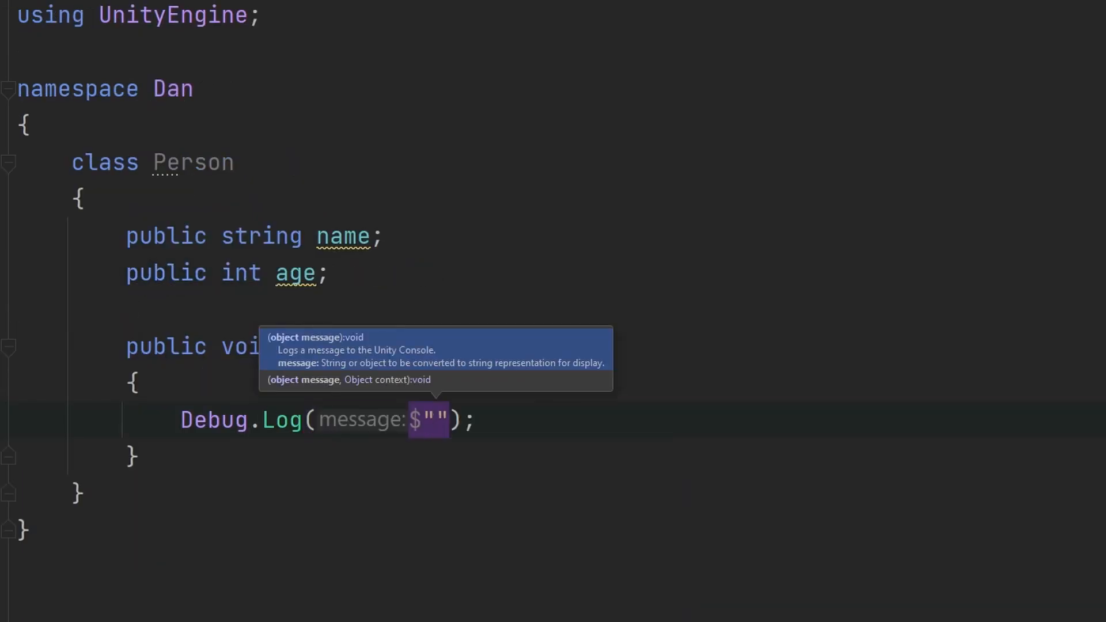
type("Hi, my name is {name}, and I'm {age} years old!")
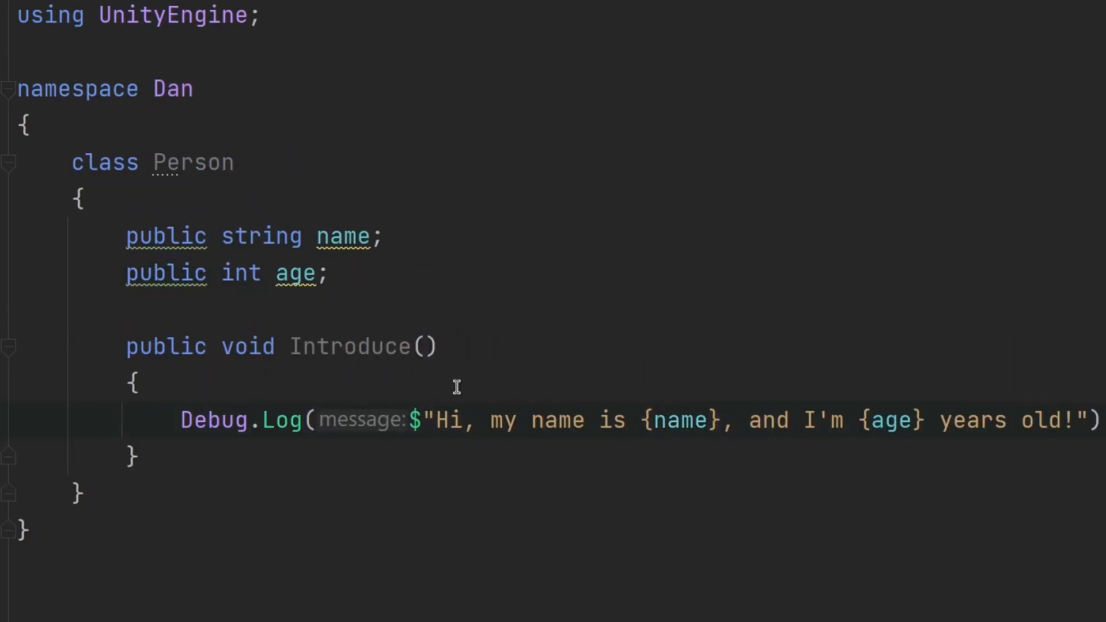
mouse_move(702, 363)
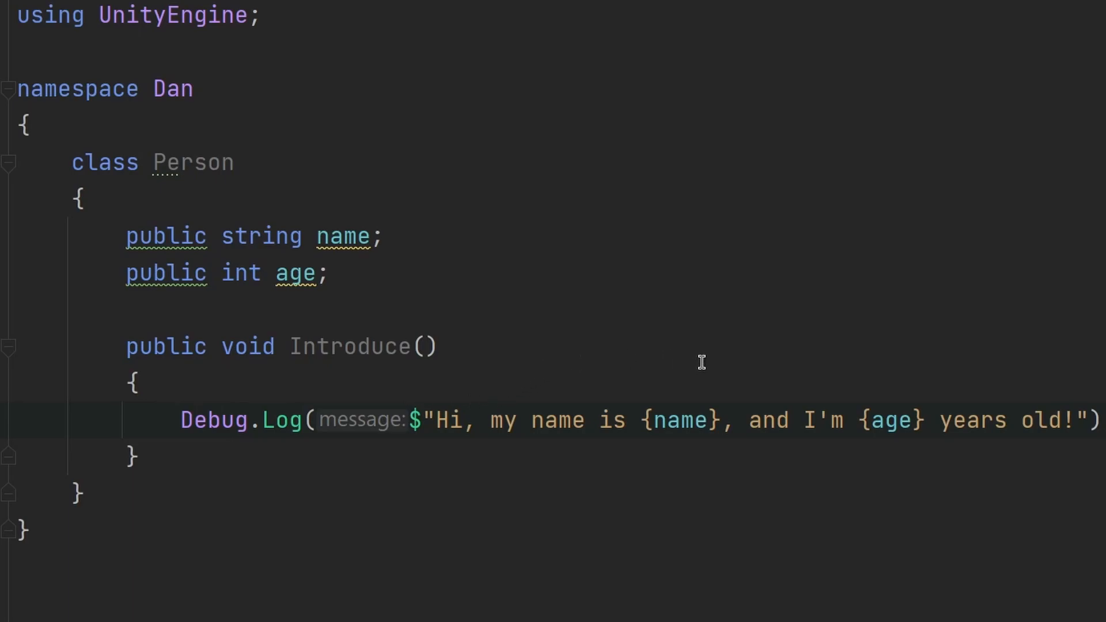
mouse_move(619, 323)
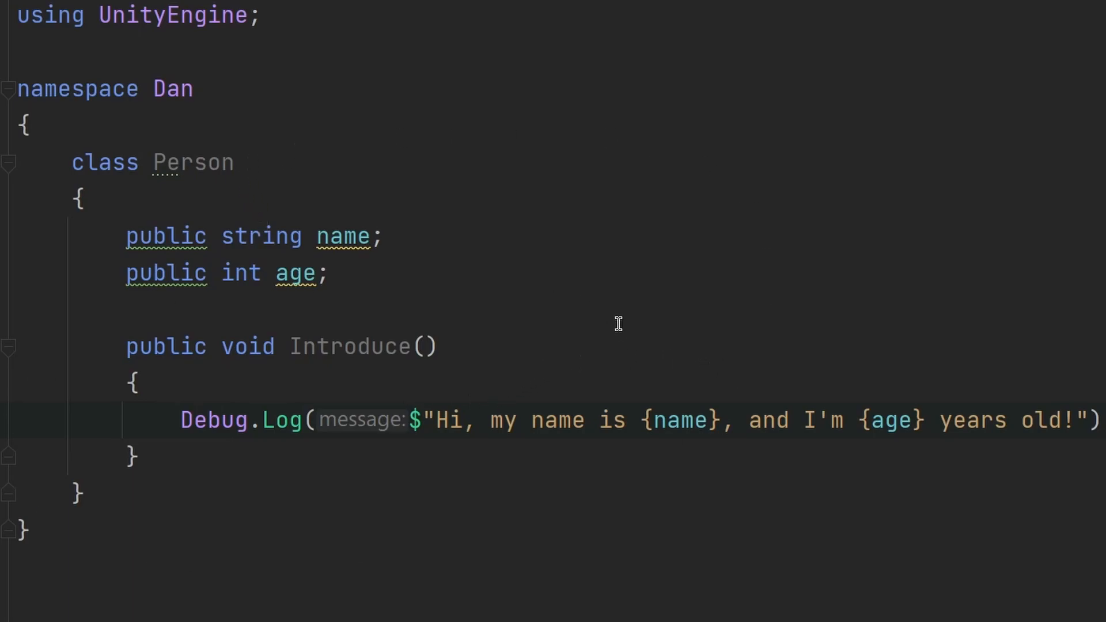
mouse_move(154, 518)
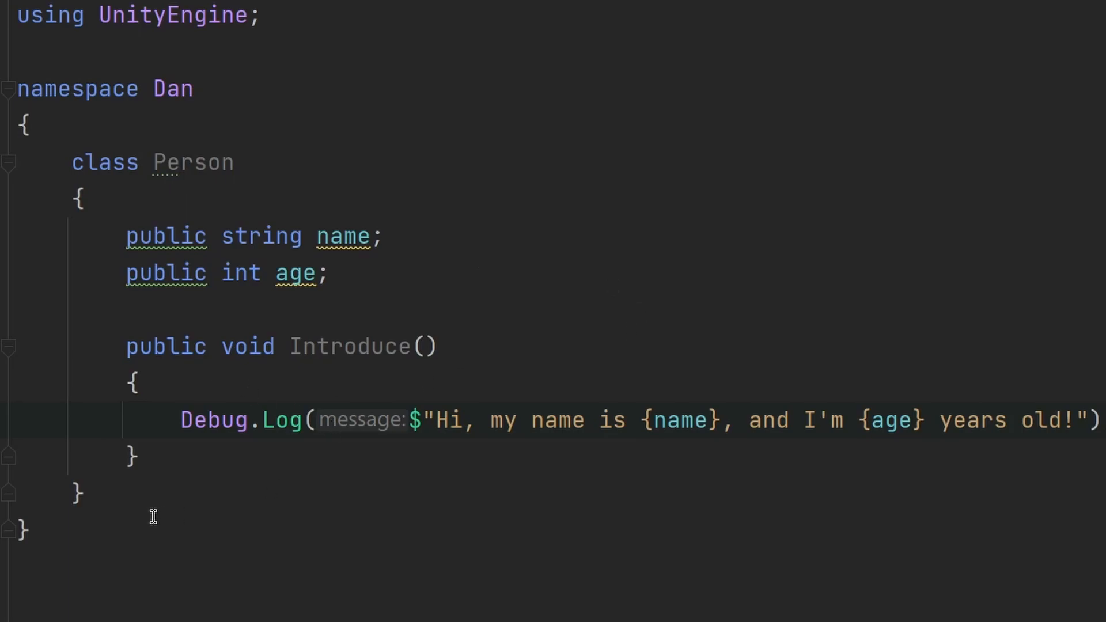
mouse_move(186, 451)
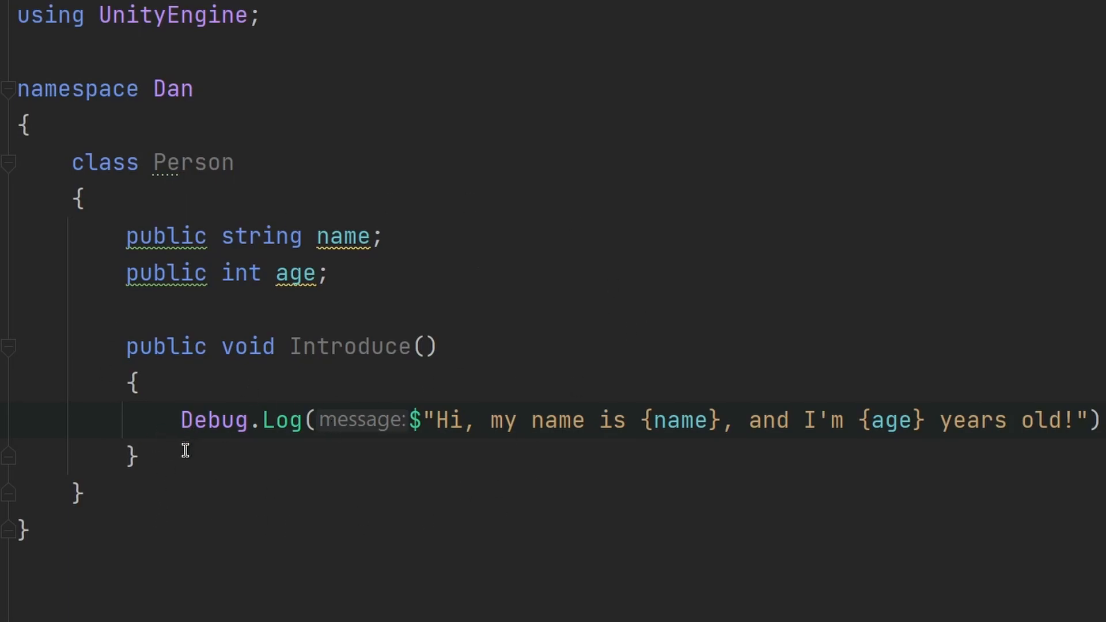
mouse_move(234, 510)
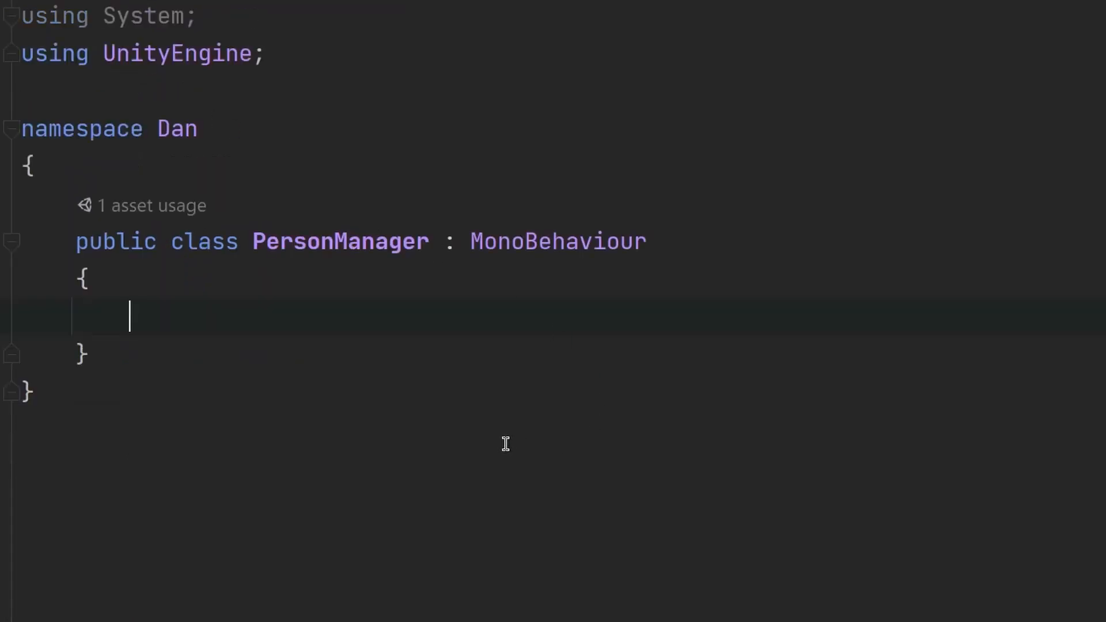
mouse_move(397, 319)
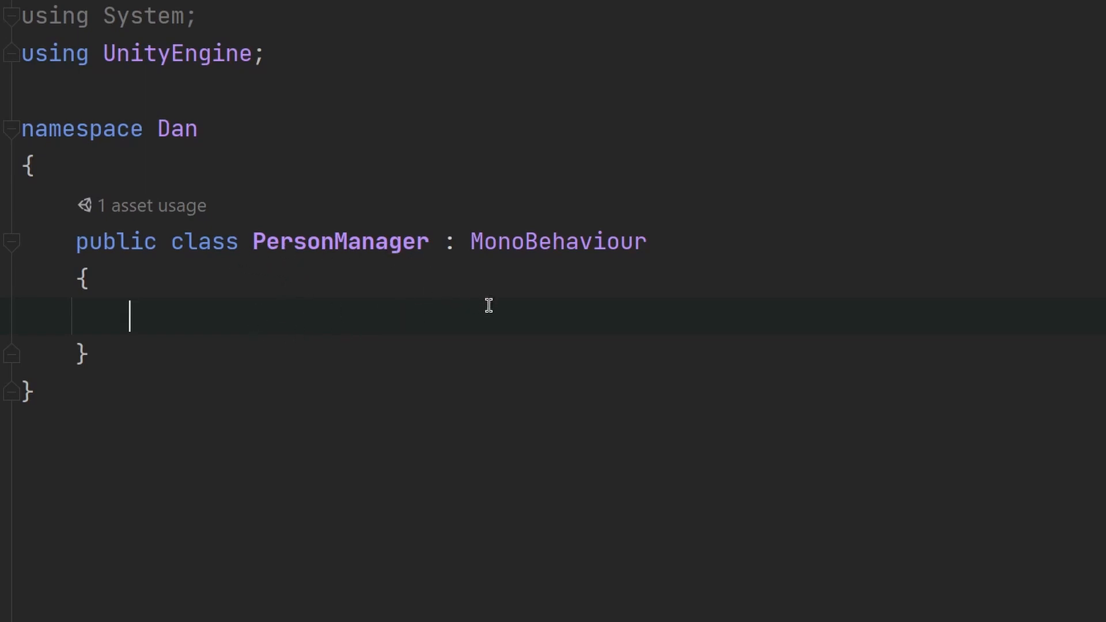
Add a Start method to PersonManager that creates a new Person()
type("private void Start(")
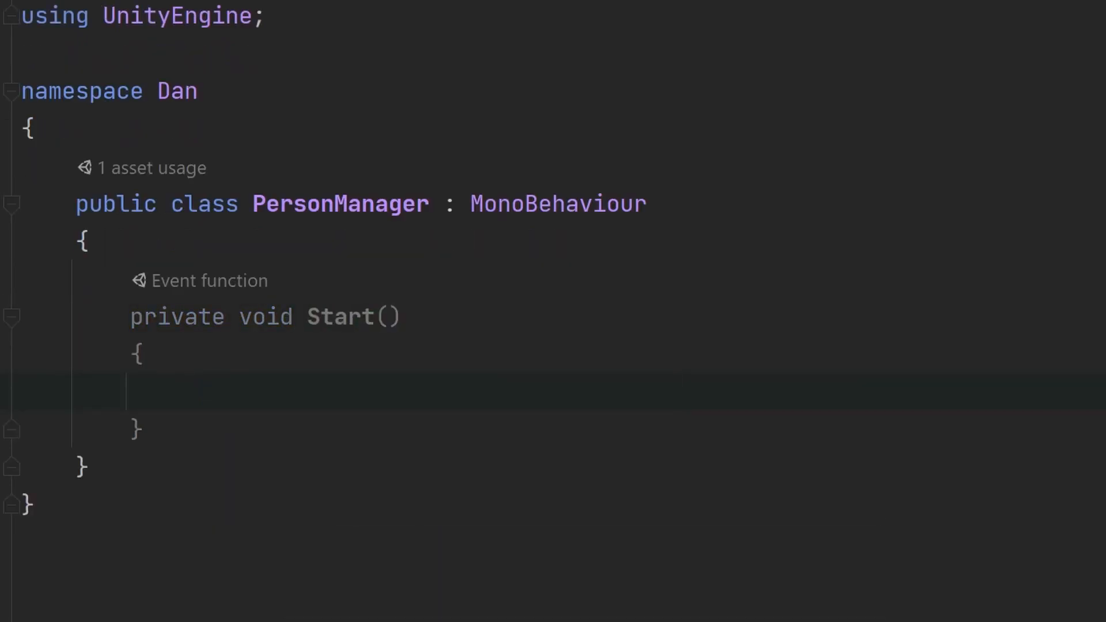
type("n")
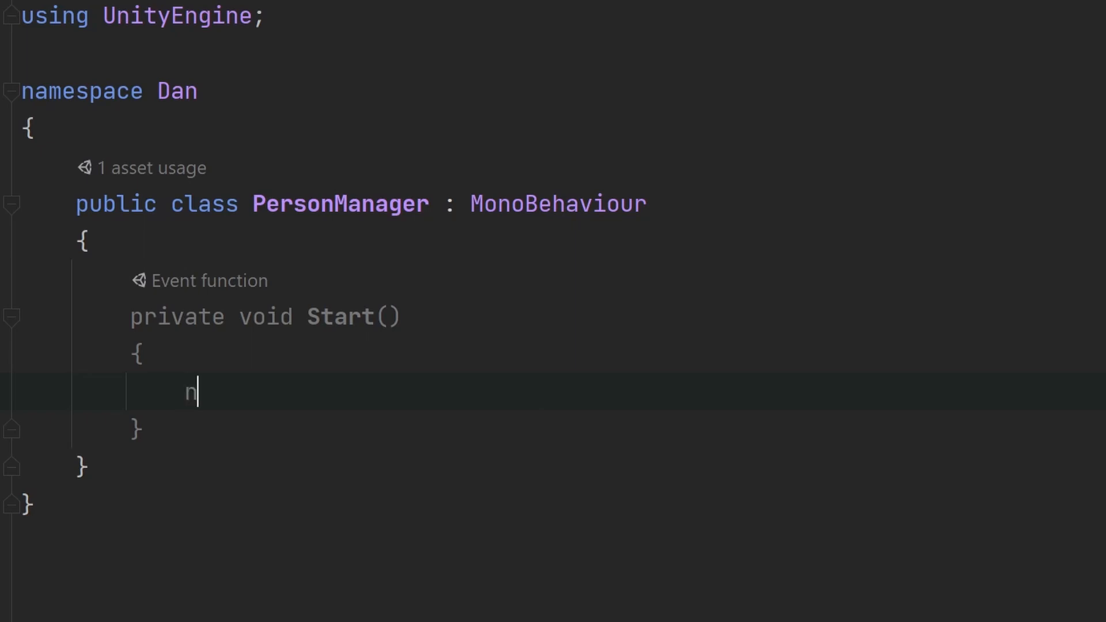
type("ew")
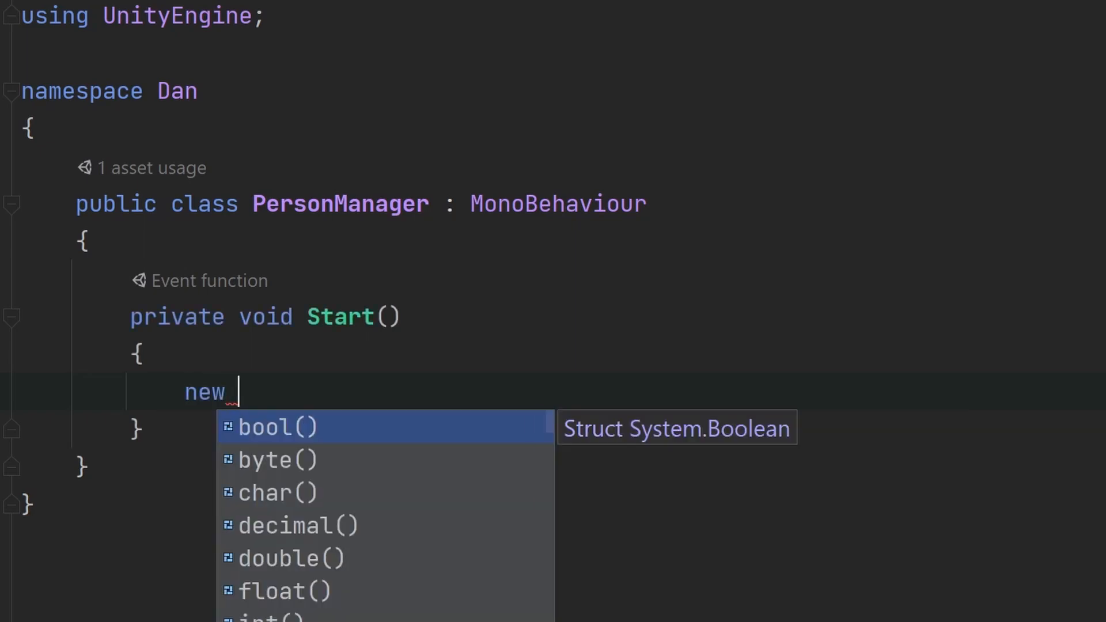
type("Person();")
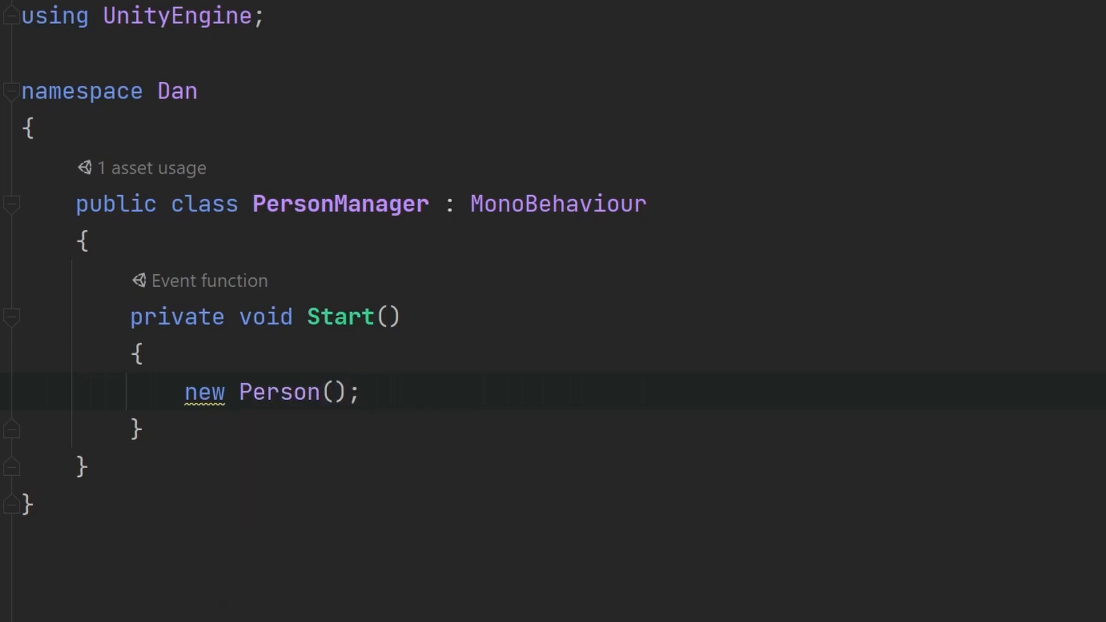
Store the new Person in a variable named person
left_click(359, 391)
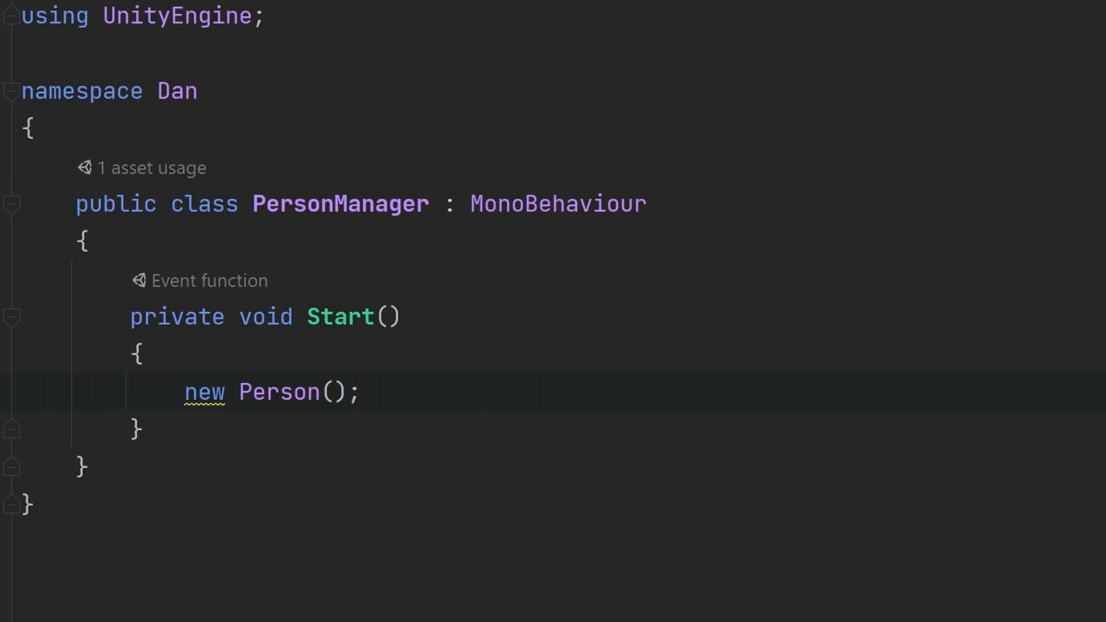
type("var person =")
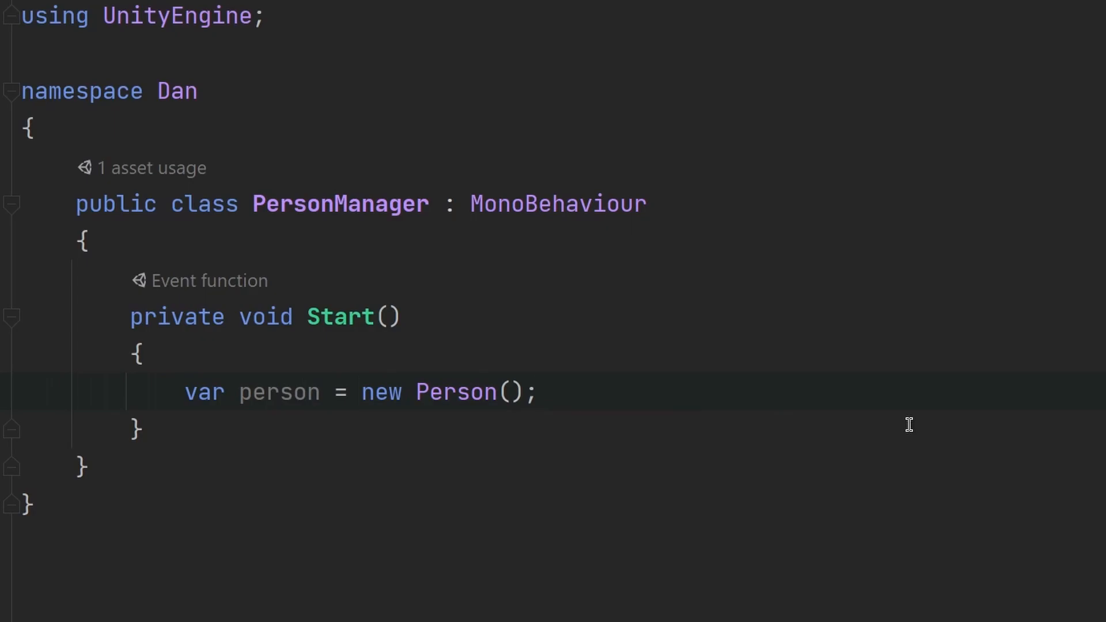
left_click(538, 392)
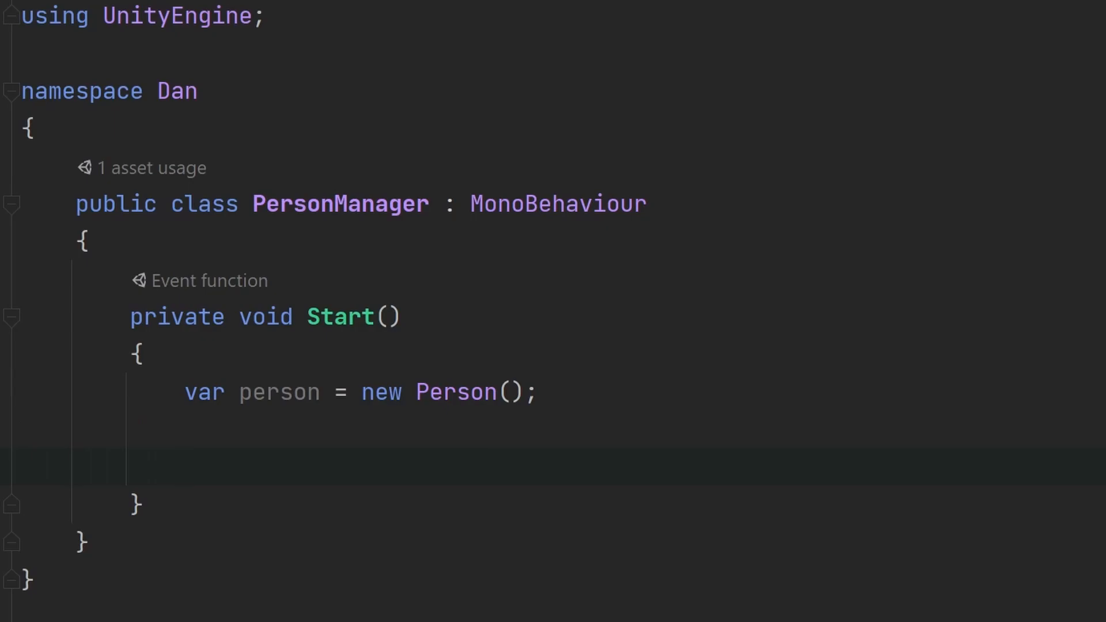
In Start, set person.name to "Alice" and person.age to 18
left_click(183, 468)
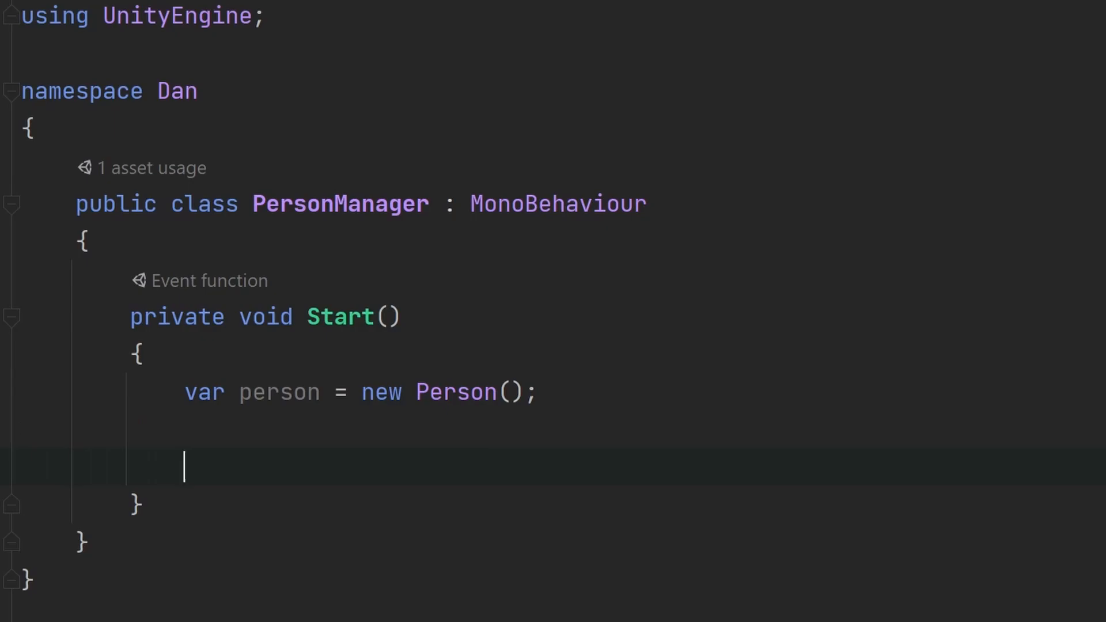
type("person.name")
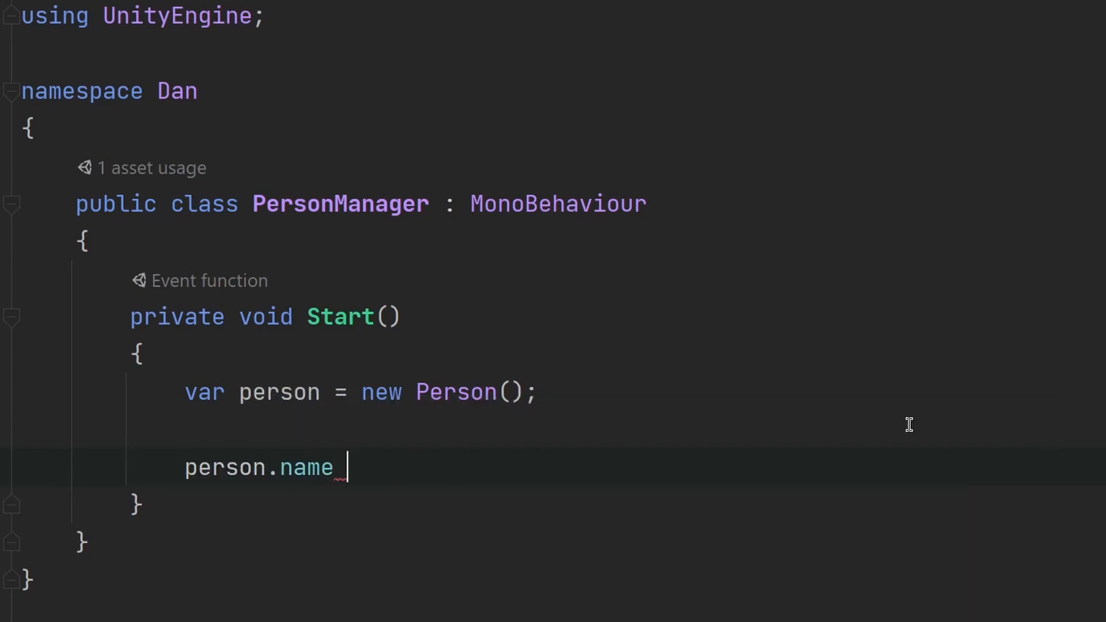
type("= \"Alic\"")
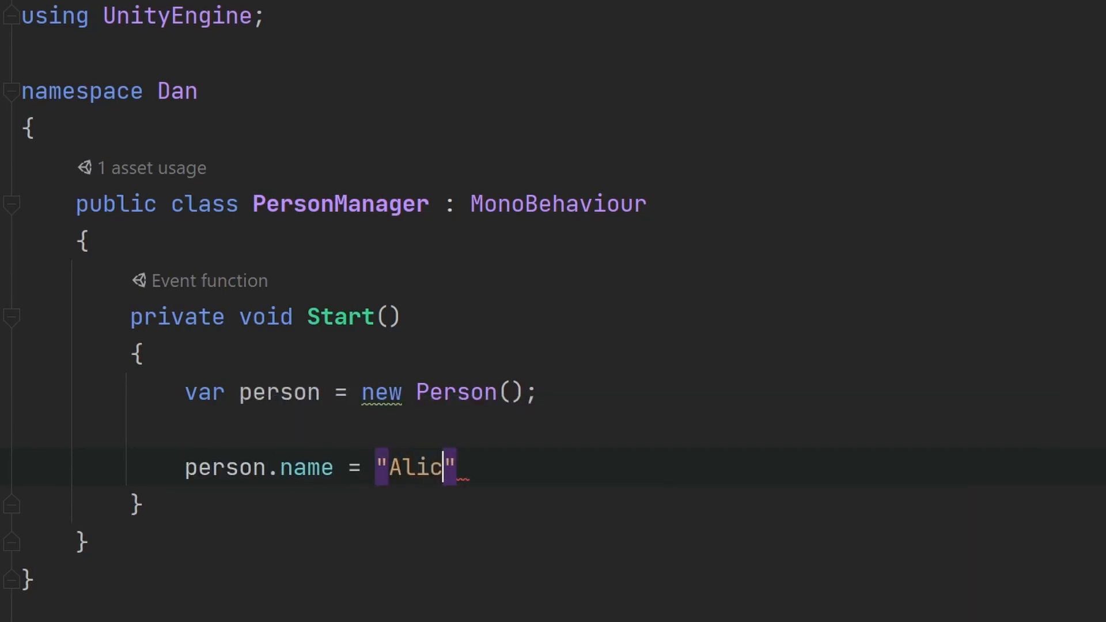
type("person.age =")
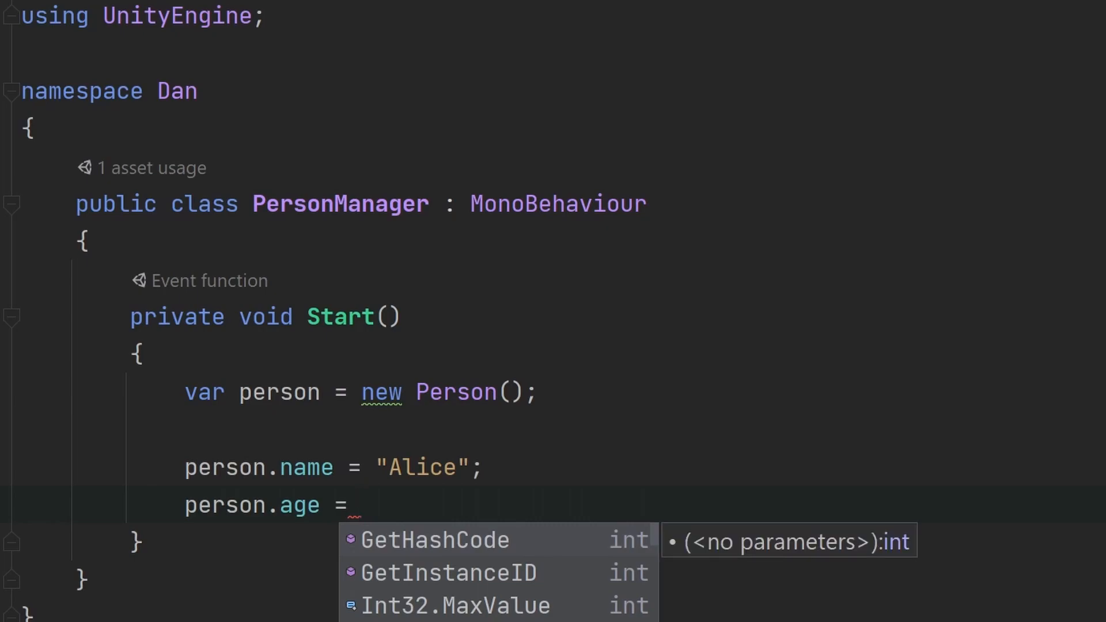
type("18;")
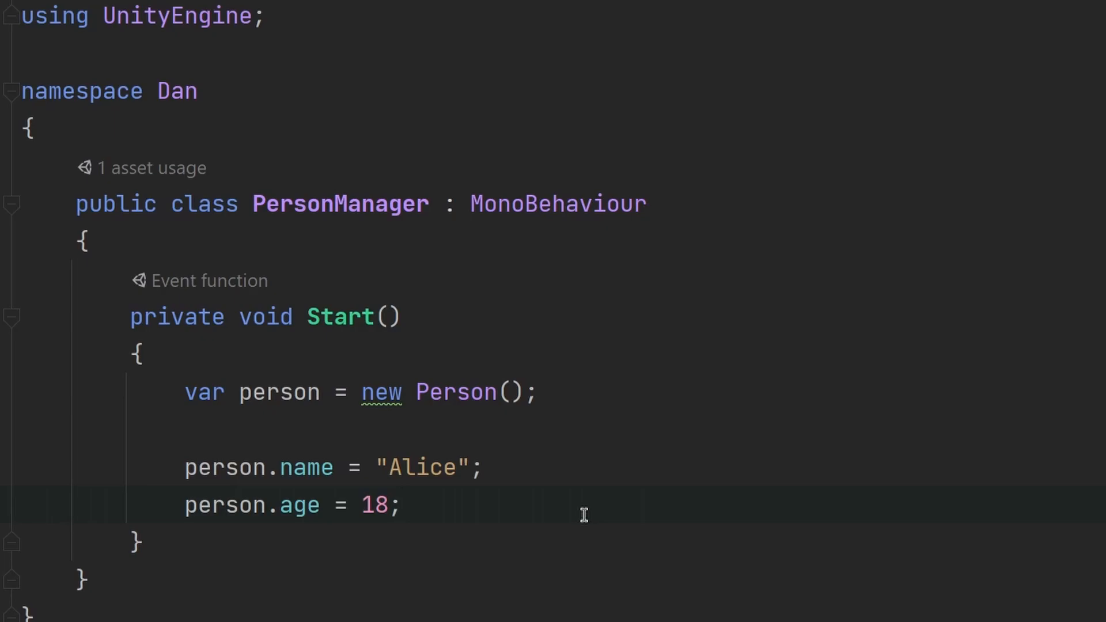
Call person.Introduce() after the assignments
left_click(402, 505)
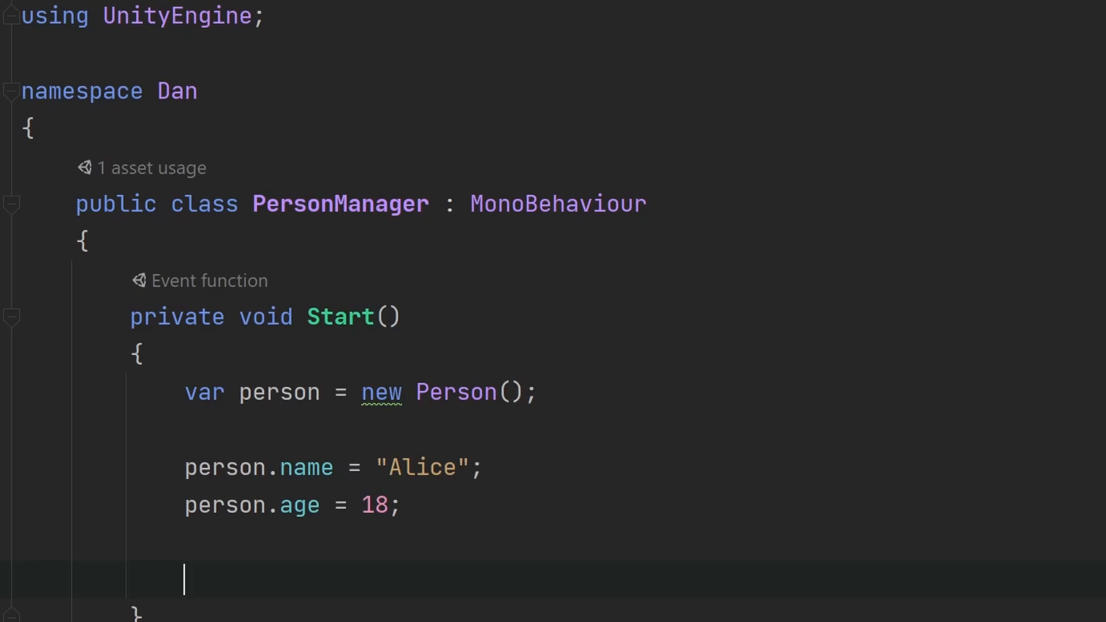
type("p")
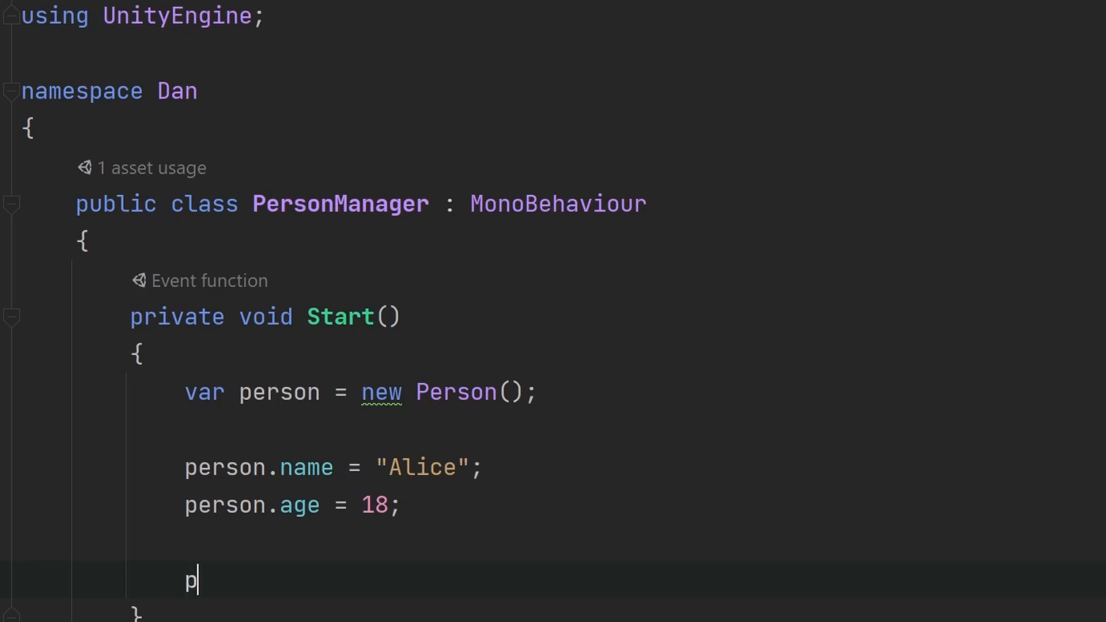
type("erson.Introduce();")
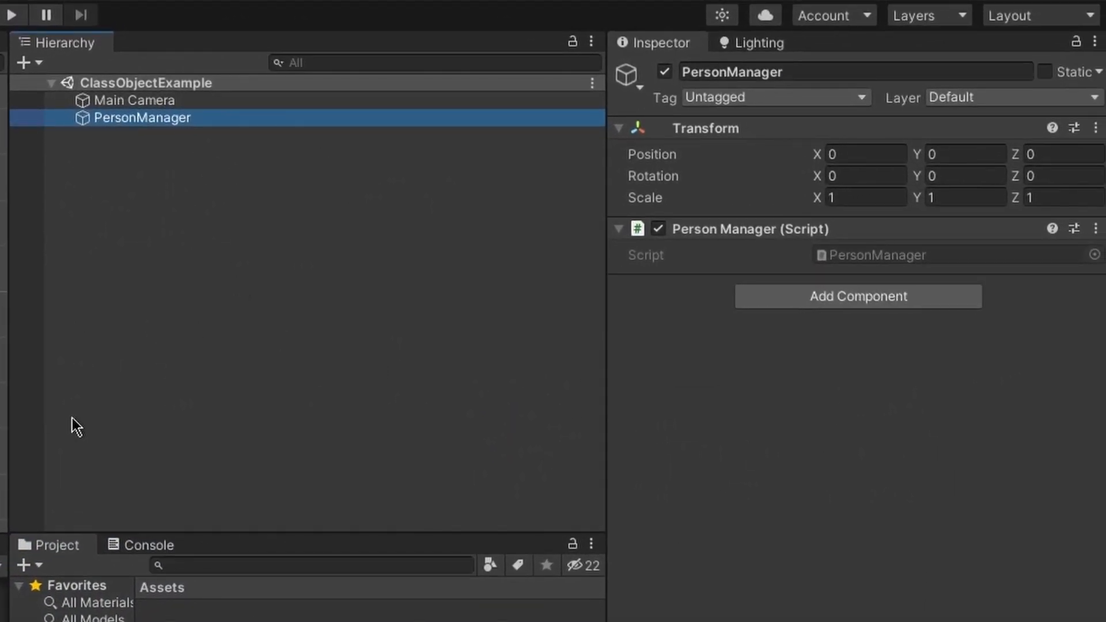
mouse_move(152, 99)
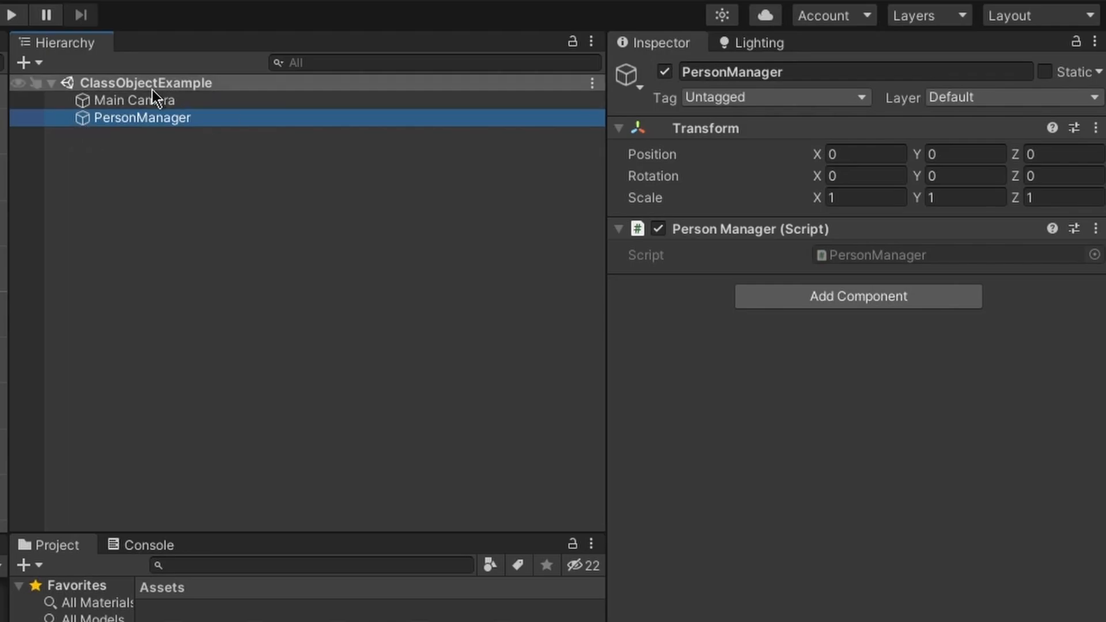
mouse_move(838, 374)
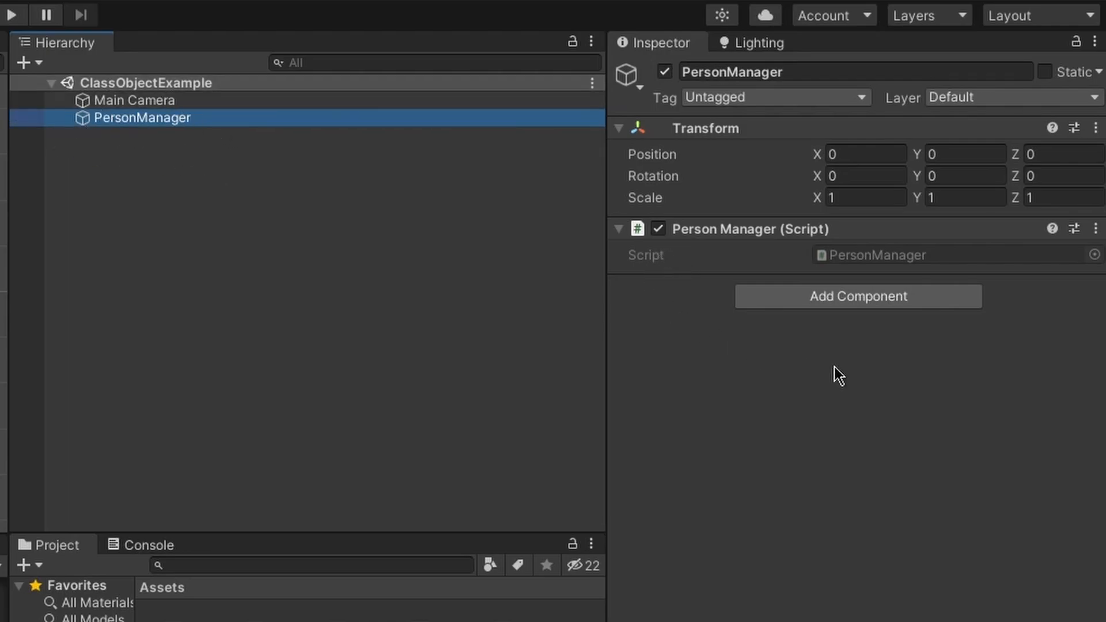
mouse_move(411, 394)
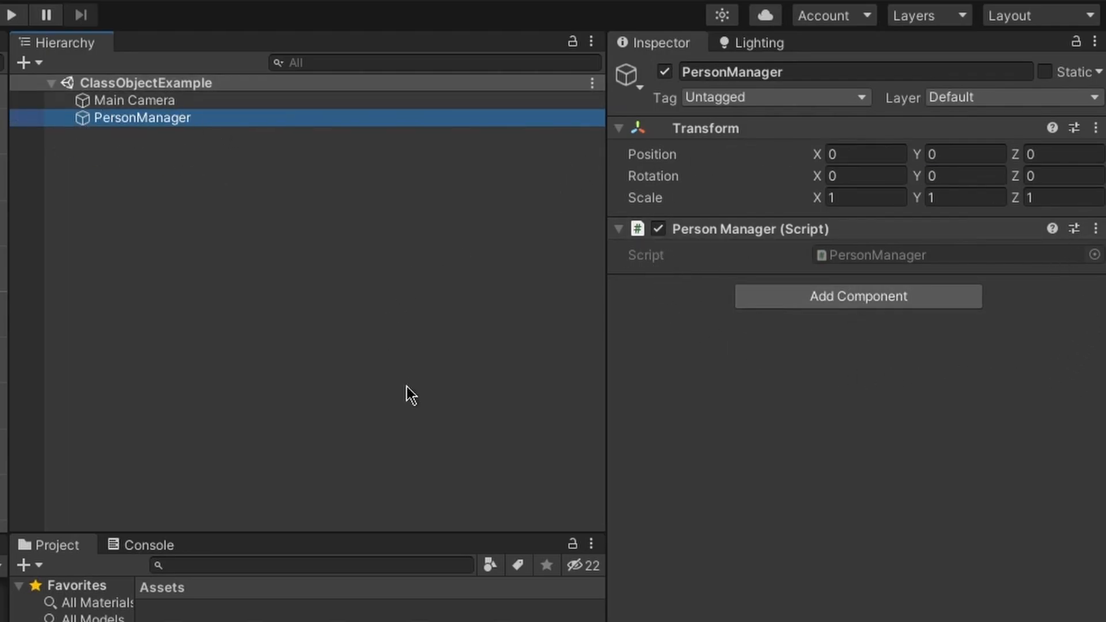
Play the scene in Unity so the Console logs Alice's introduction
left_click(173, 338)
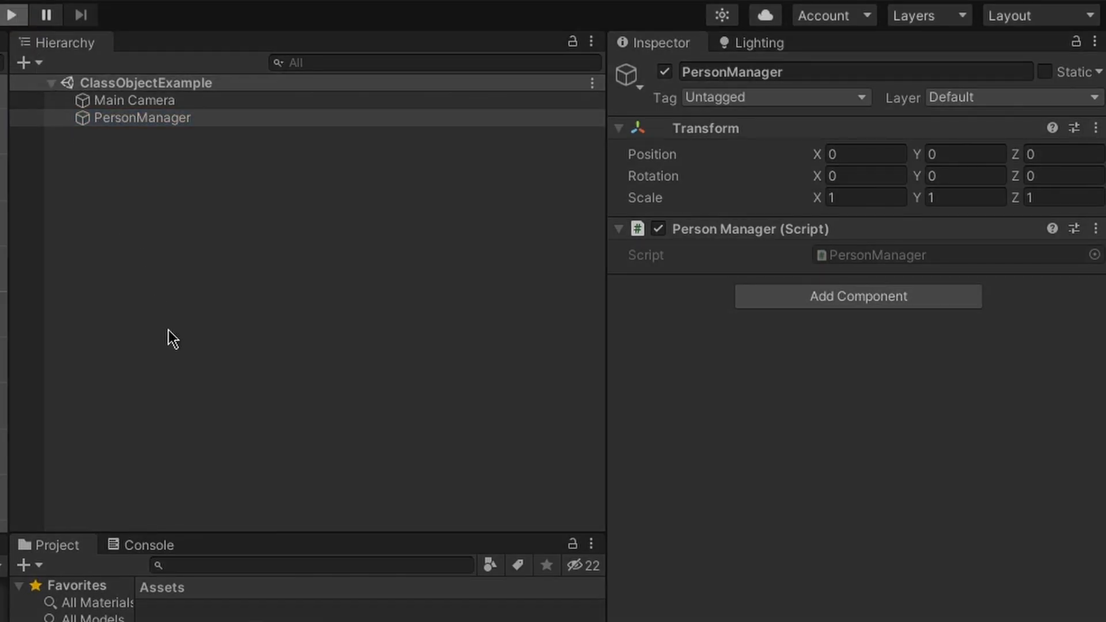
left_click(12, 15)
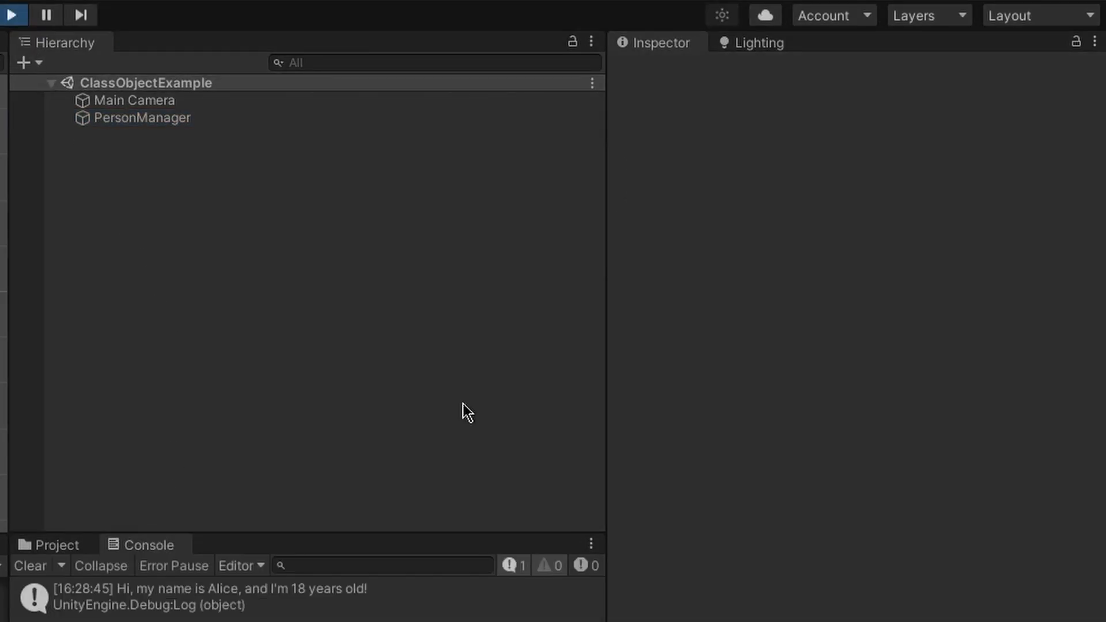
mouse_move(110, 619)
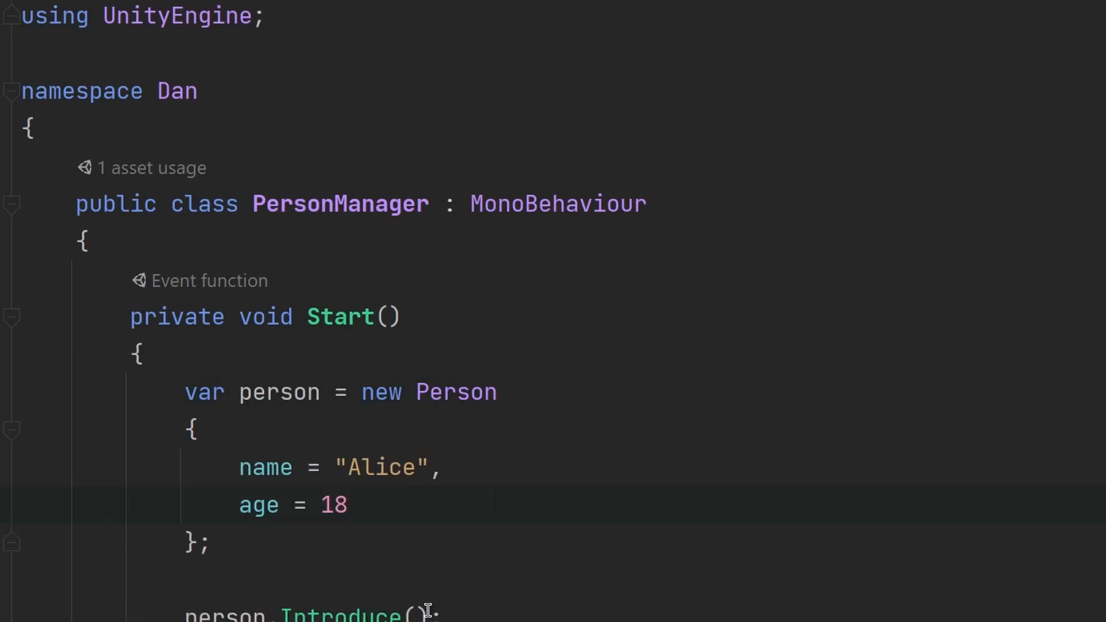
mouse_move(187, 427)
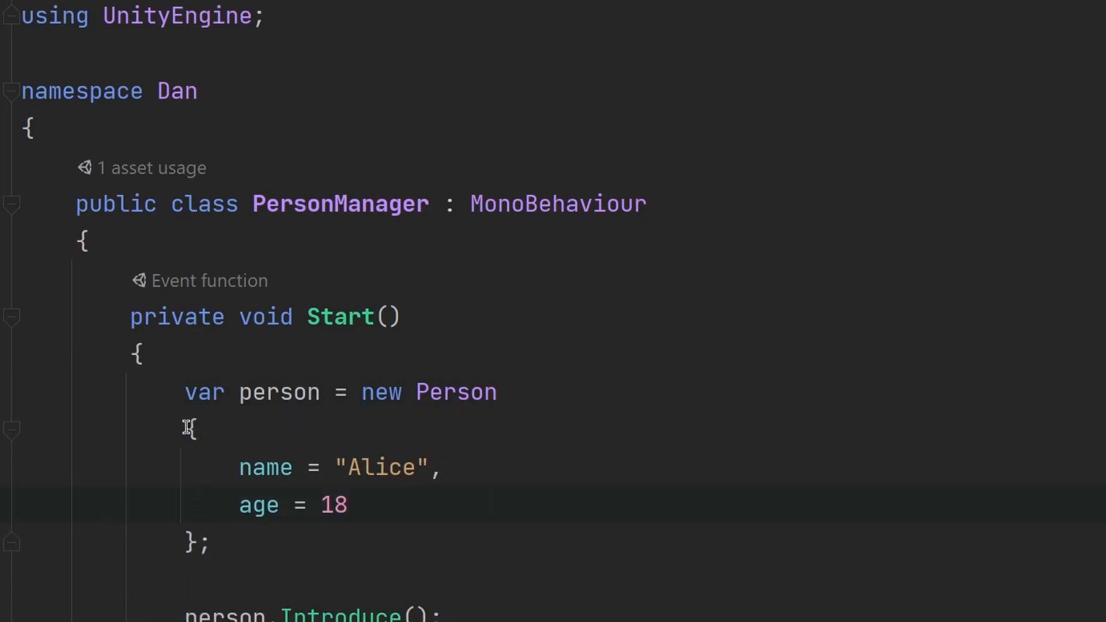
Rewrite the Person creation as object initializers for Alice, Bob and Eve, aged 18
left_click(346, 505)
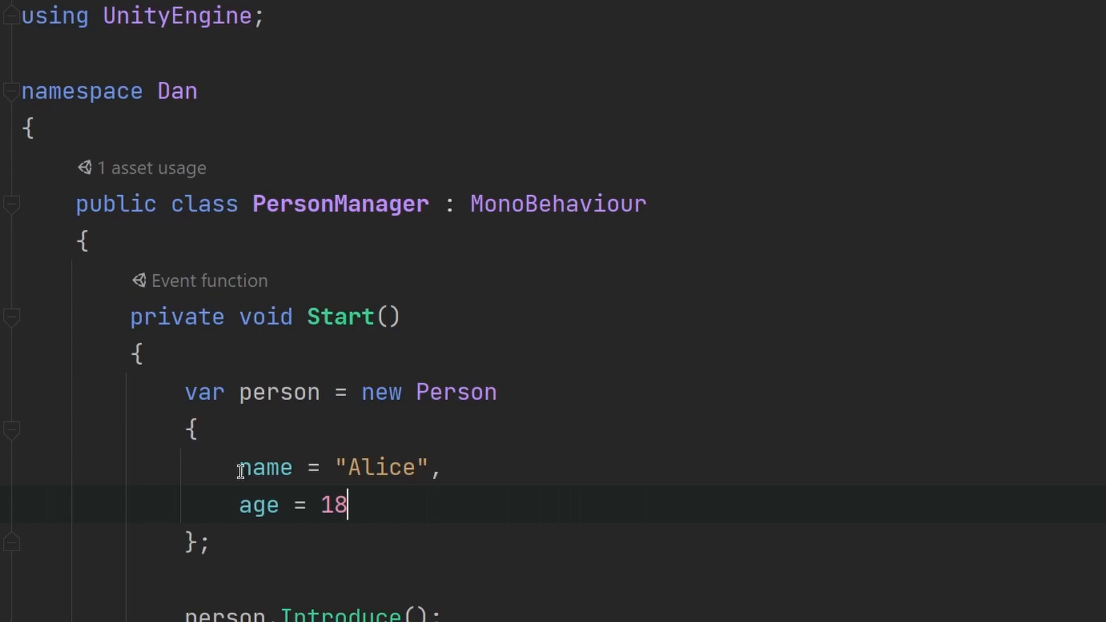
mouse_move(229, 482)
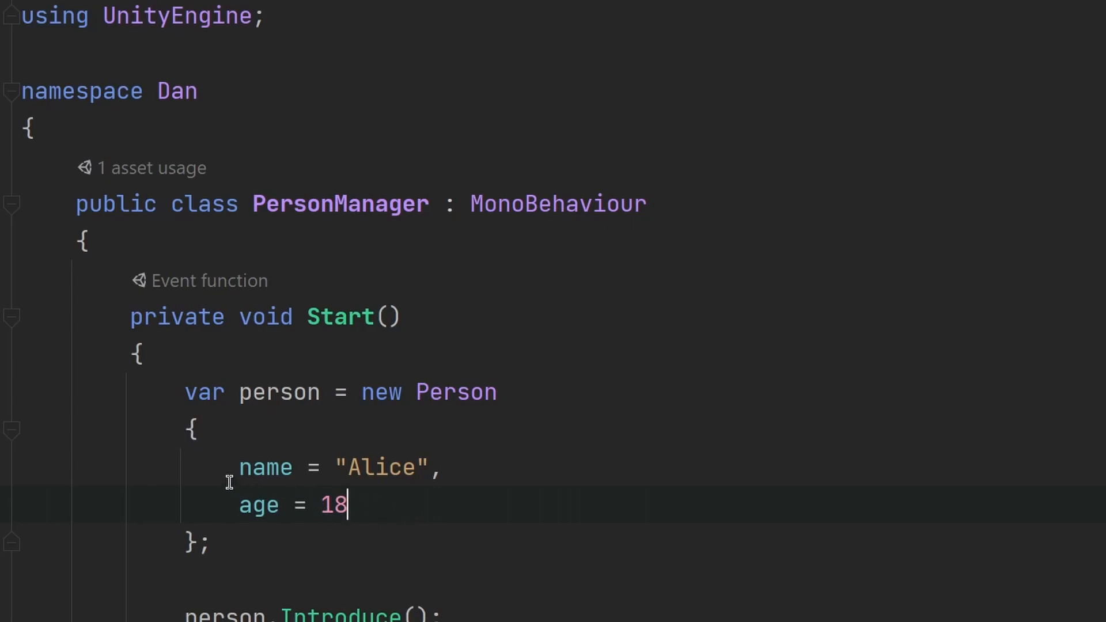
mouse_move(332, 477)
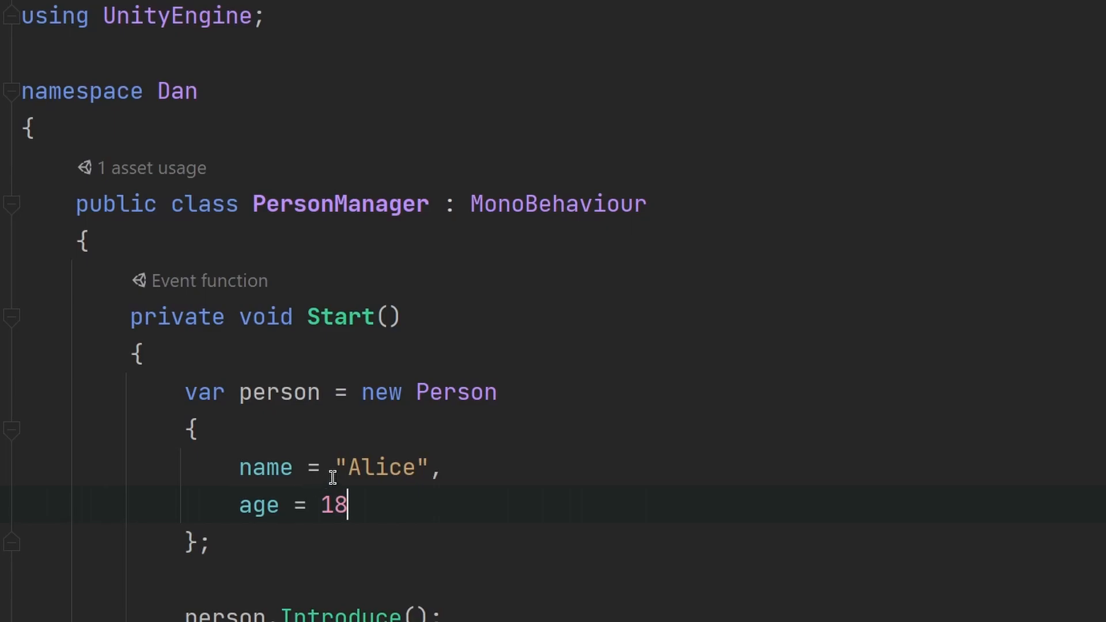
mouse_move(575, 538)
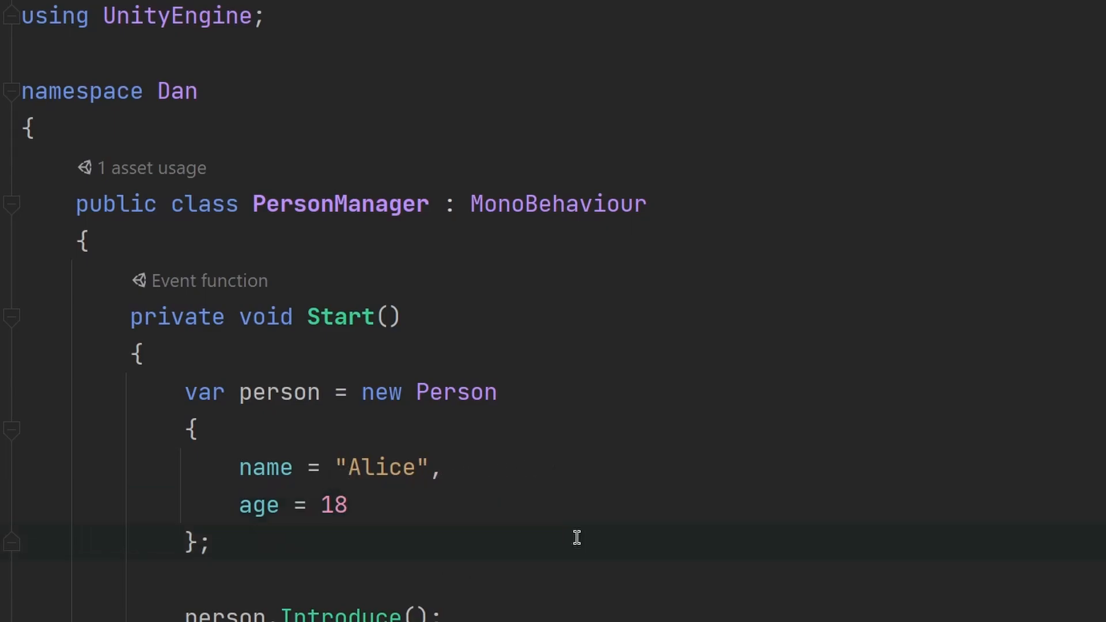
mouse_move(574, 547)
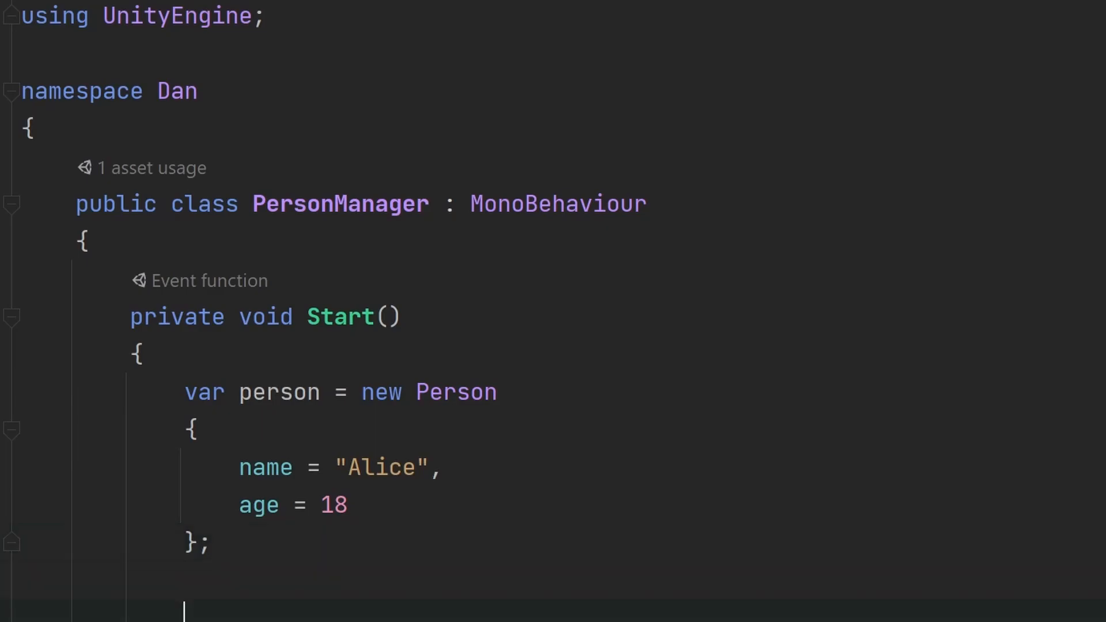
type("var person1 = new Person")
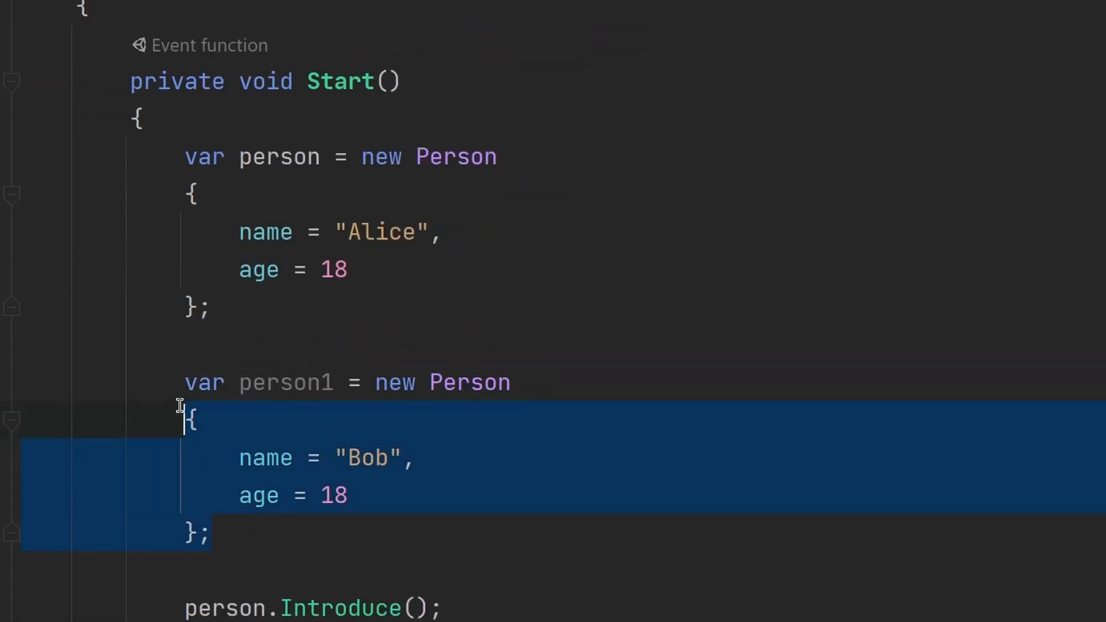
scroll("down", 3)
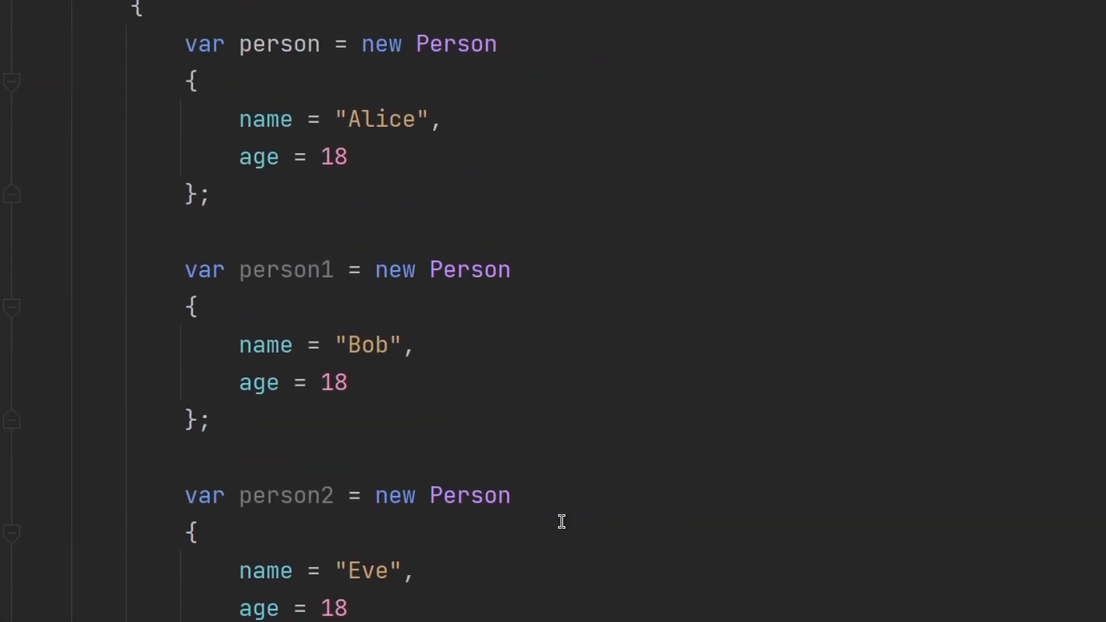
mouse_move(577, 558)
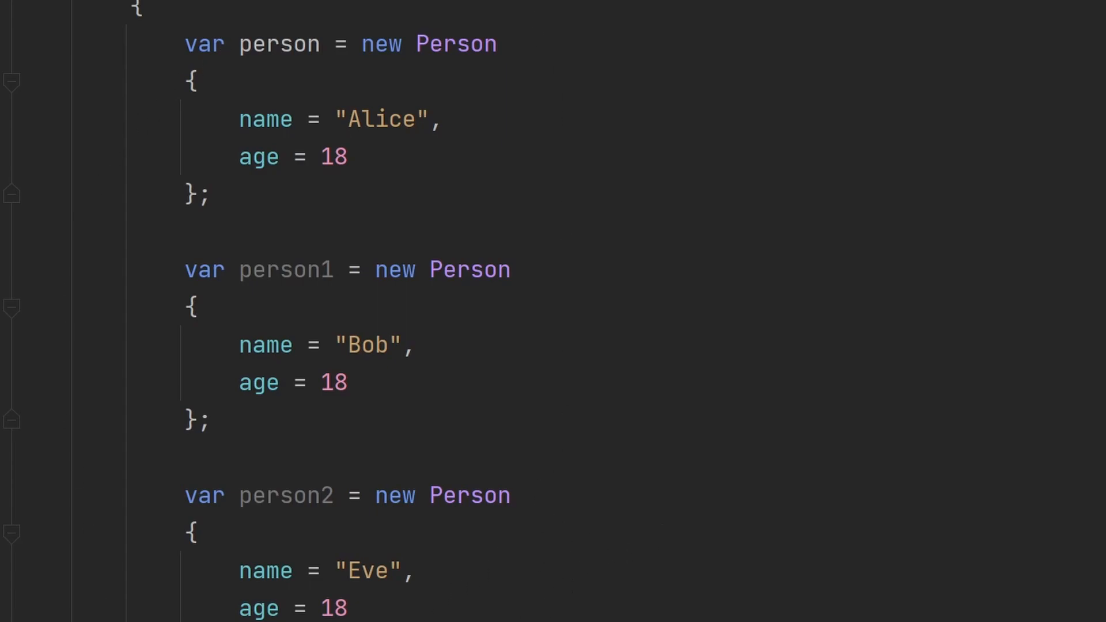
mouse_move(638, 460)
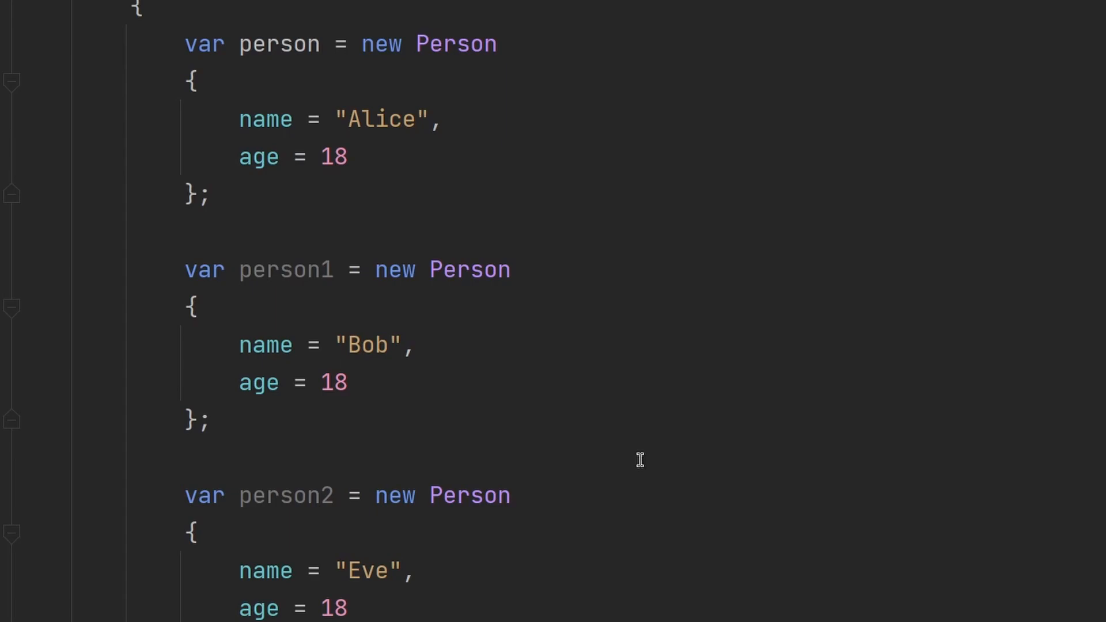
mouse_move(316, 72)
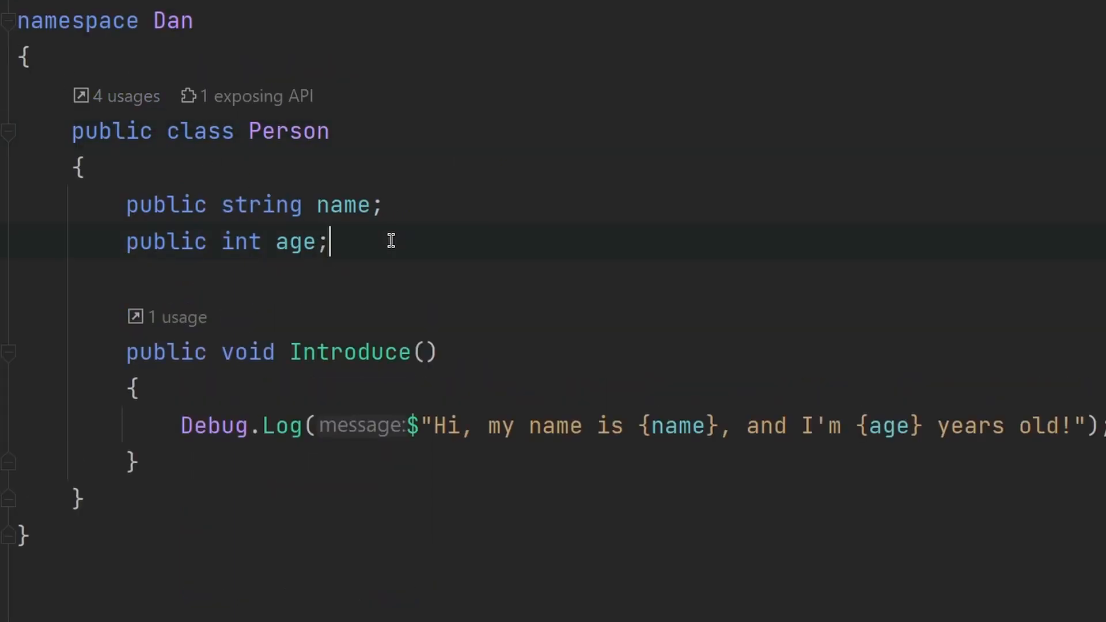
Add a public Person constructor taking string name and int age parameters
key("enter")
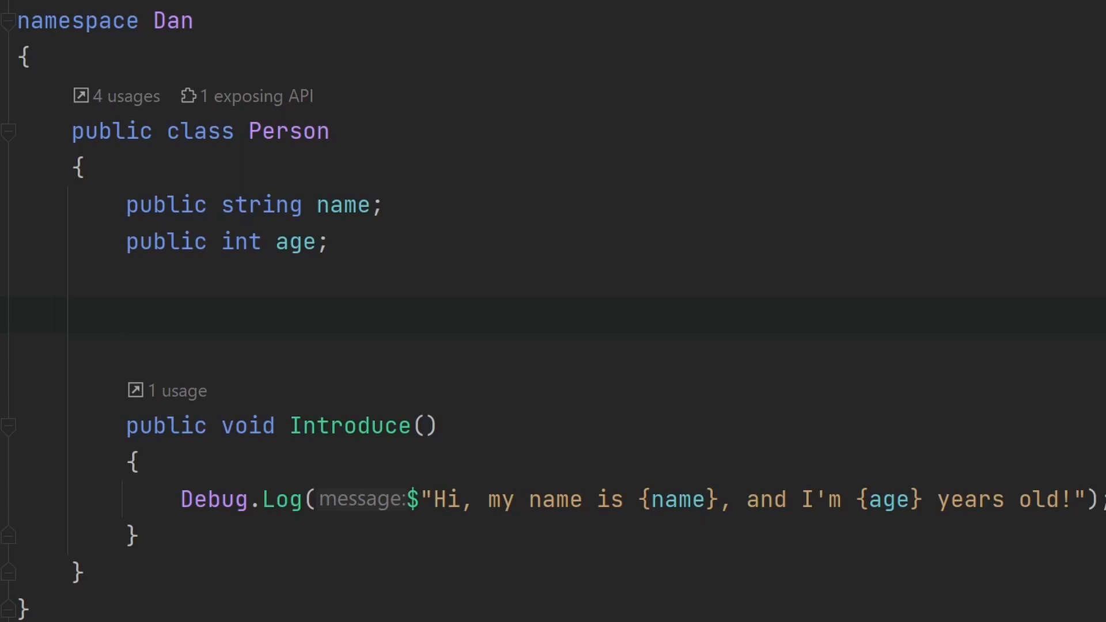
type("public")
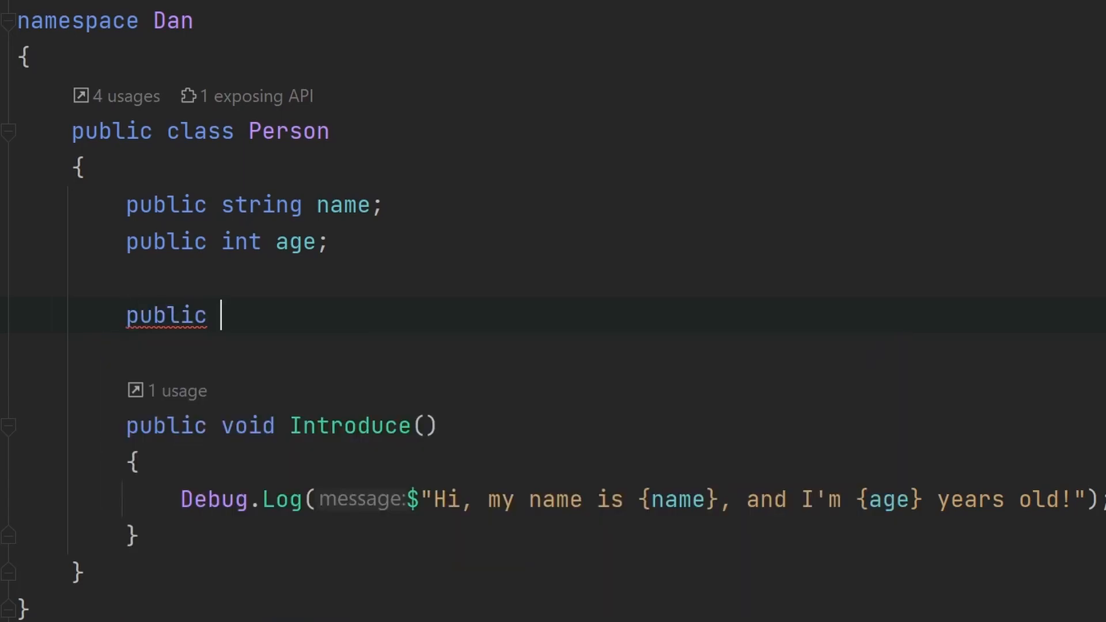
type("Person(")
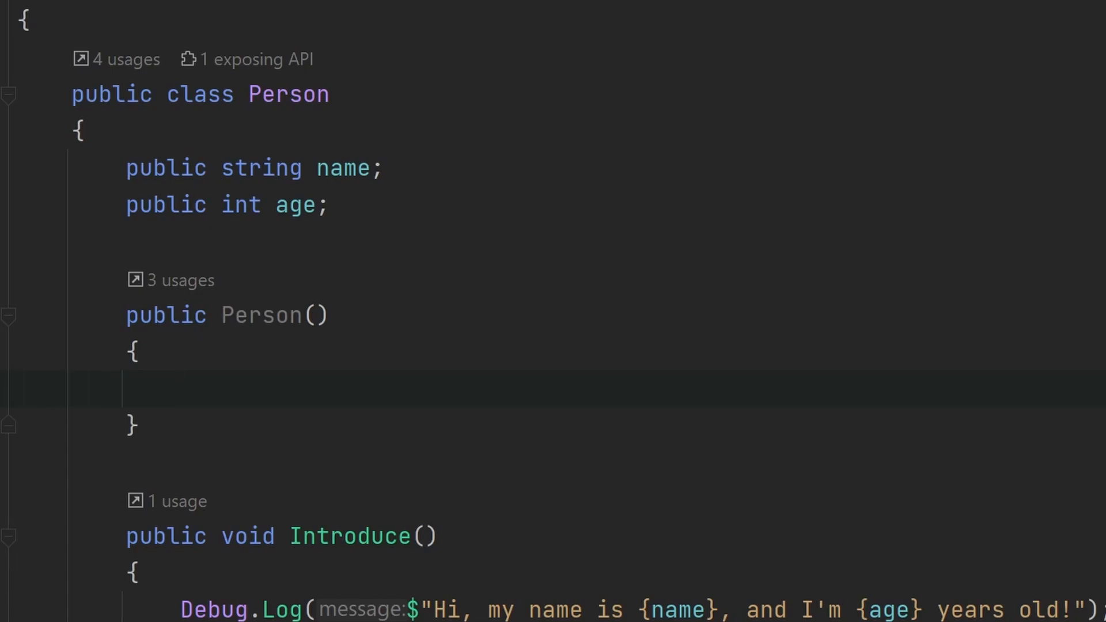
left_click(181, 391)
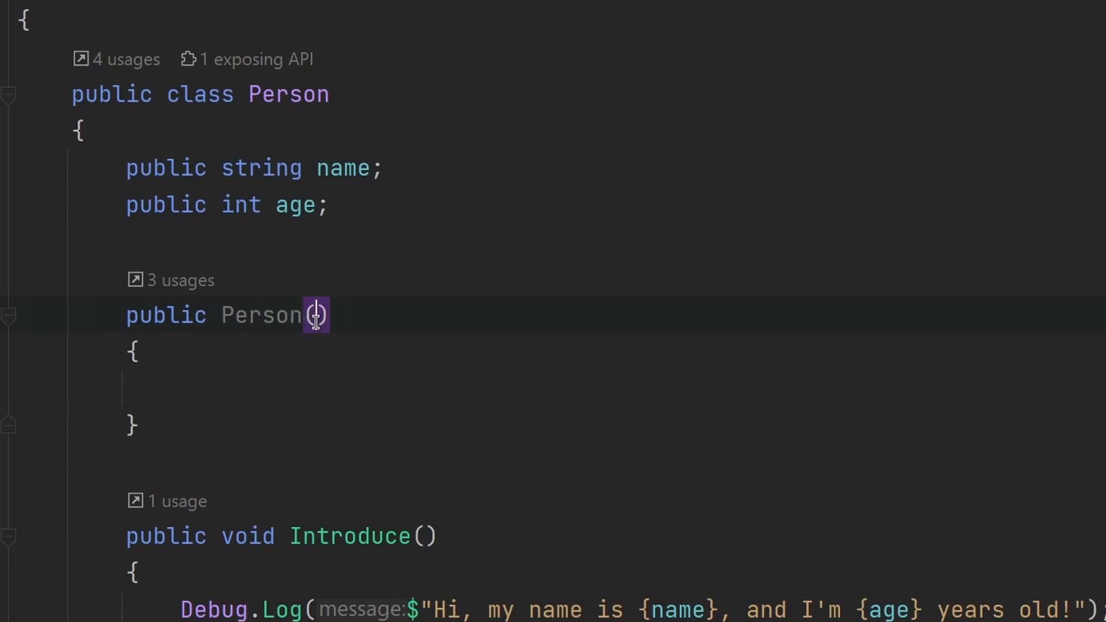
mouse_move(316, 316)
type("string name, int age")
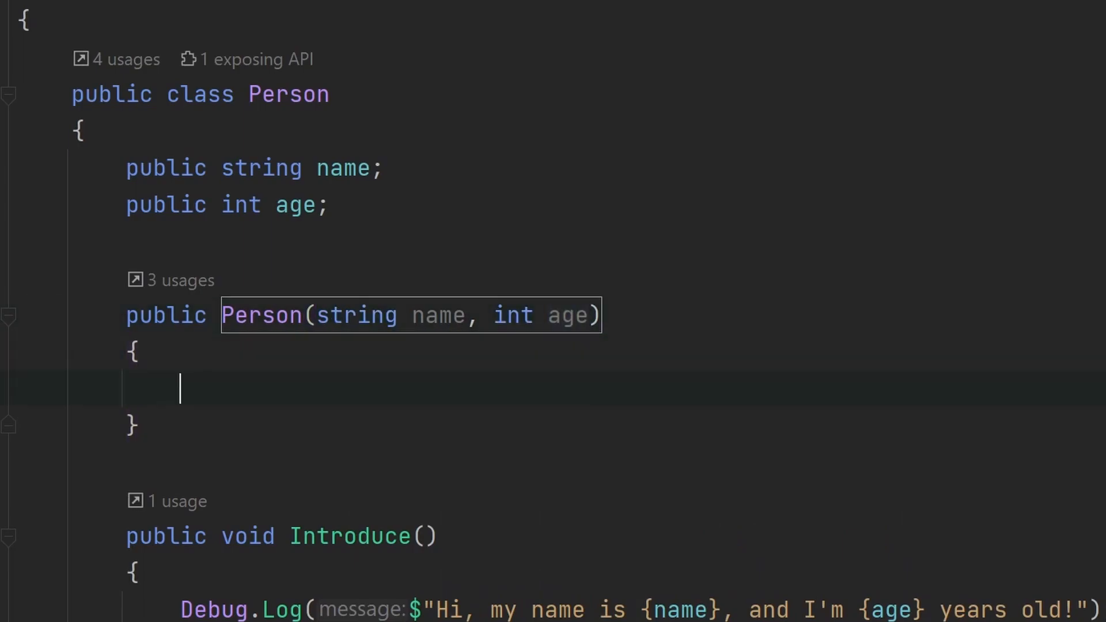
Assign the parameters with this.name = name and this.age = age
type("this.name")
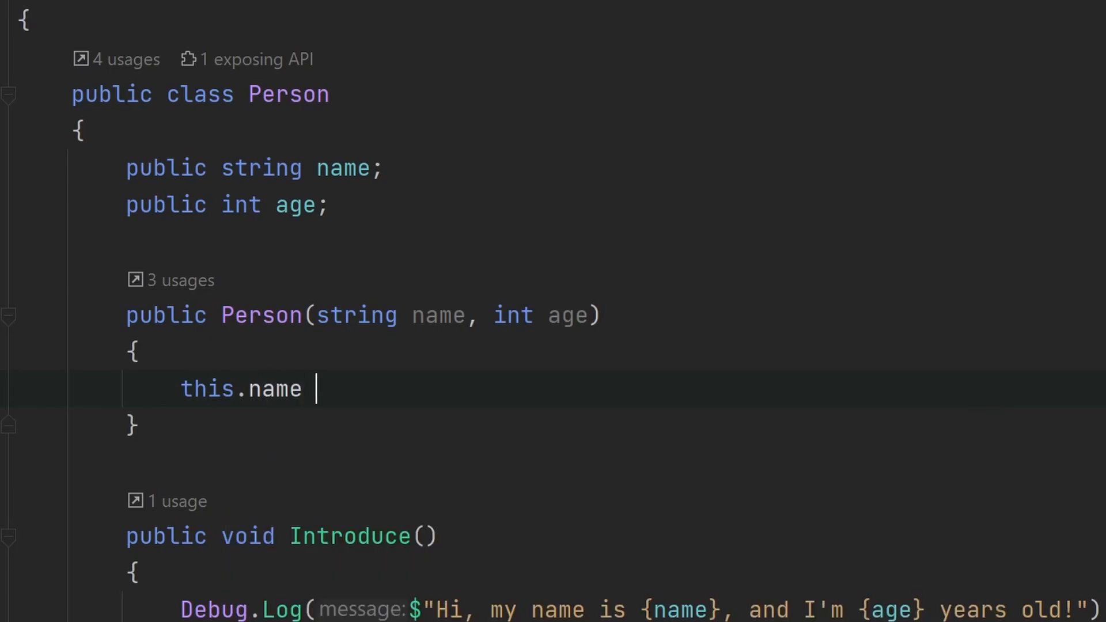
type("= name;")
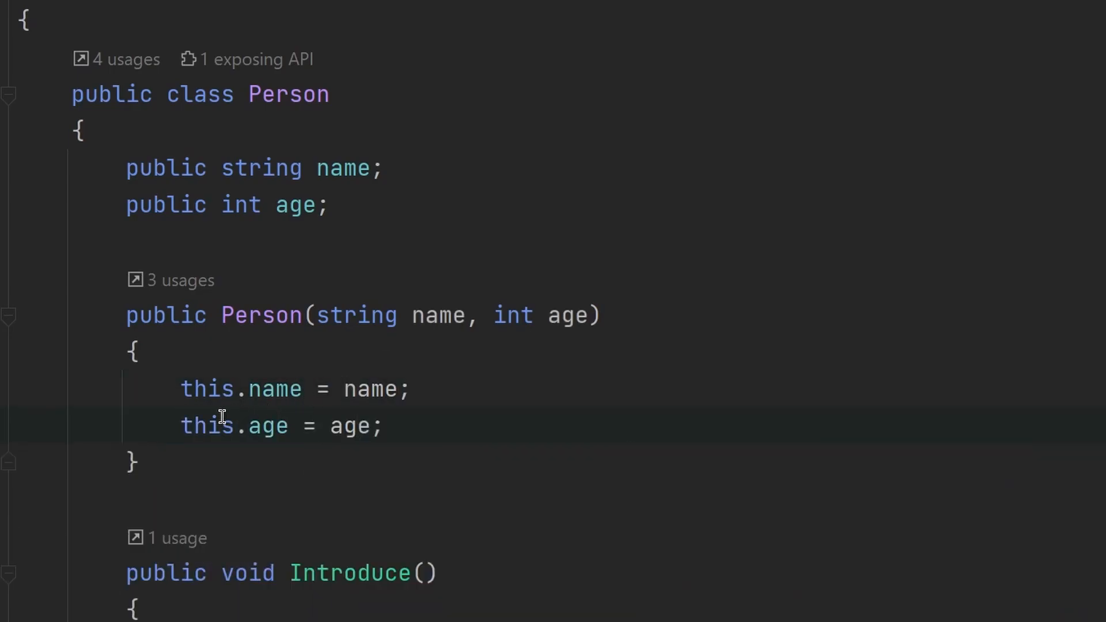
mouse_move(241, 401)
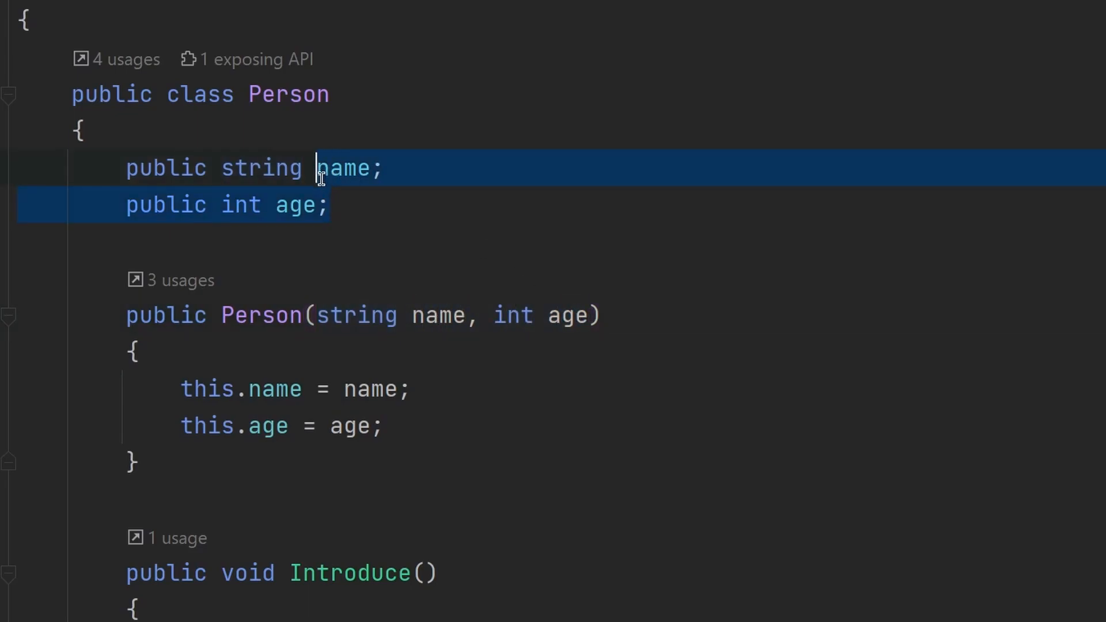
left_click(328, 205)
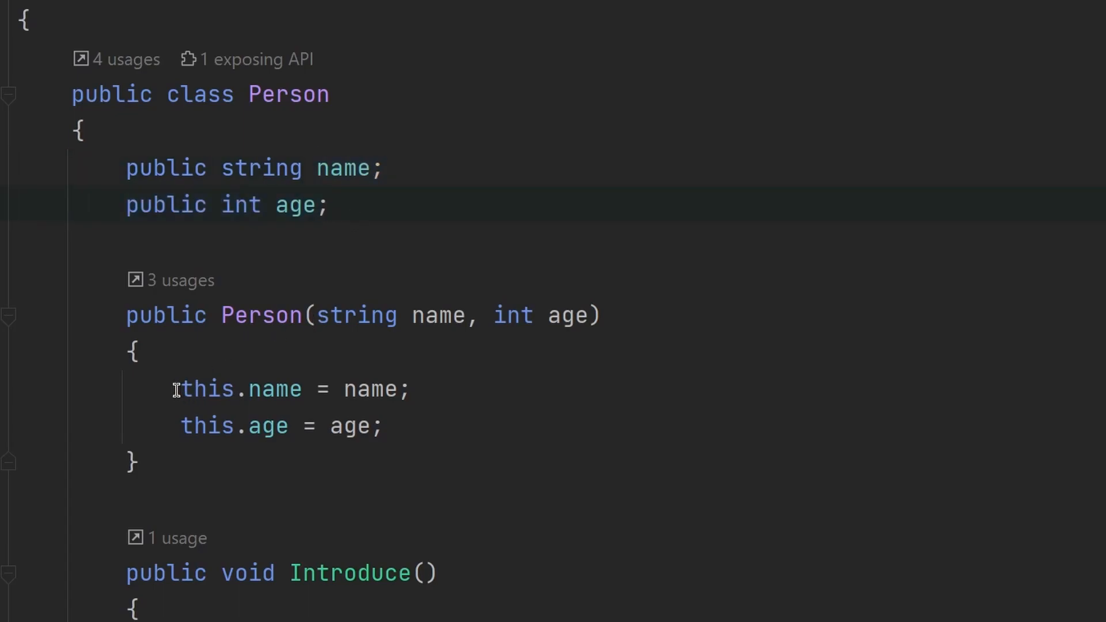
mouse_move(243, 400)
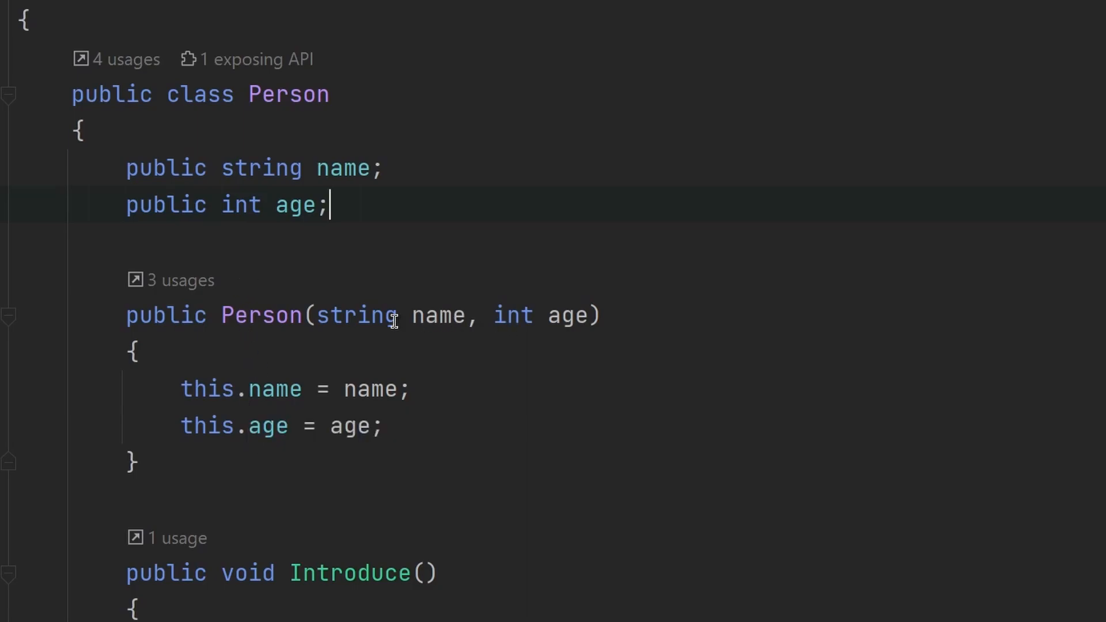
mouse_move(305, 197)
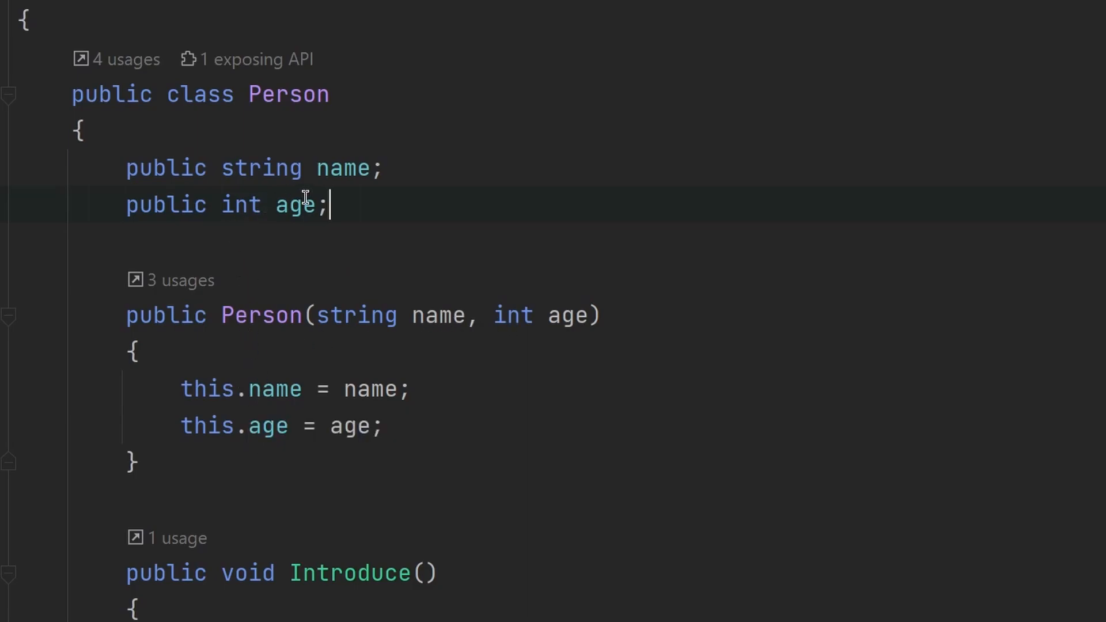
Create person1–3 as new Person("Alice", 18), Bob and Eve, and call person1.Introduce()
scroll("down", 3)
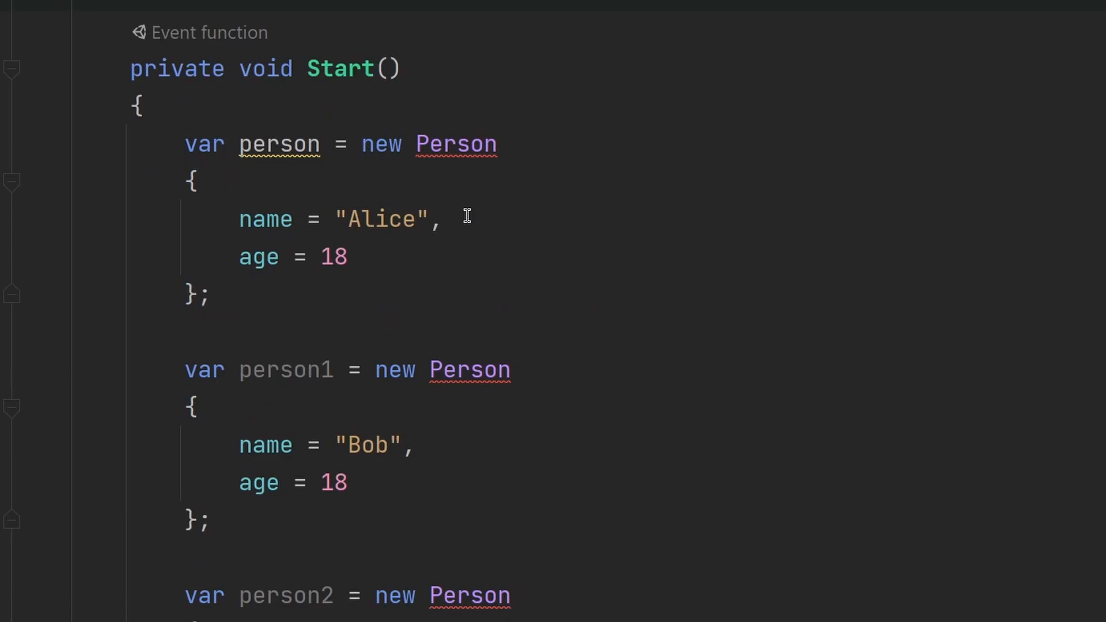
scroll("down", 3)
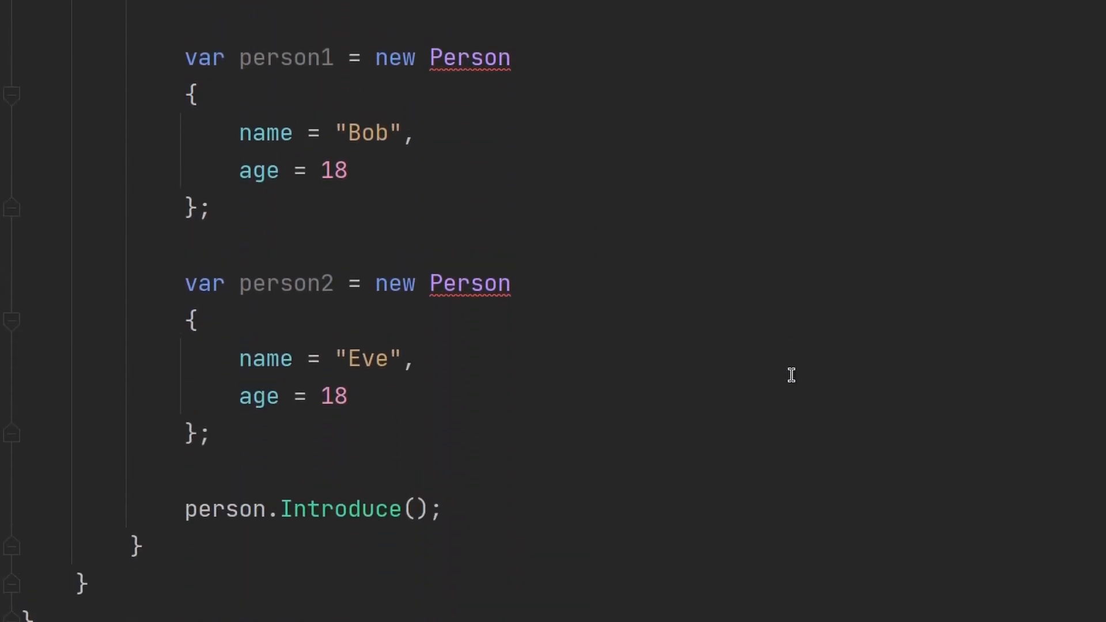
scroll("up", 3)
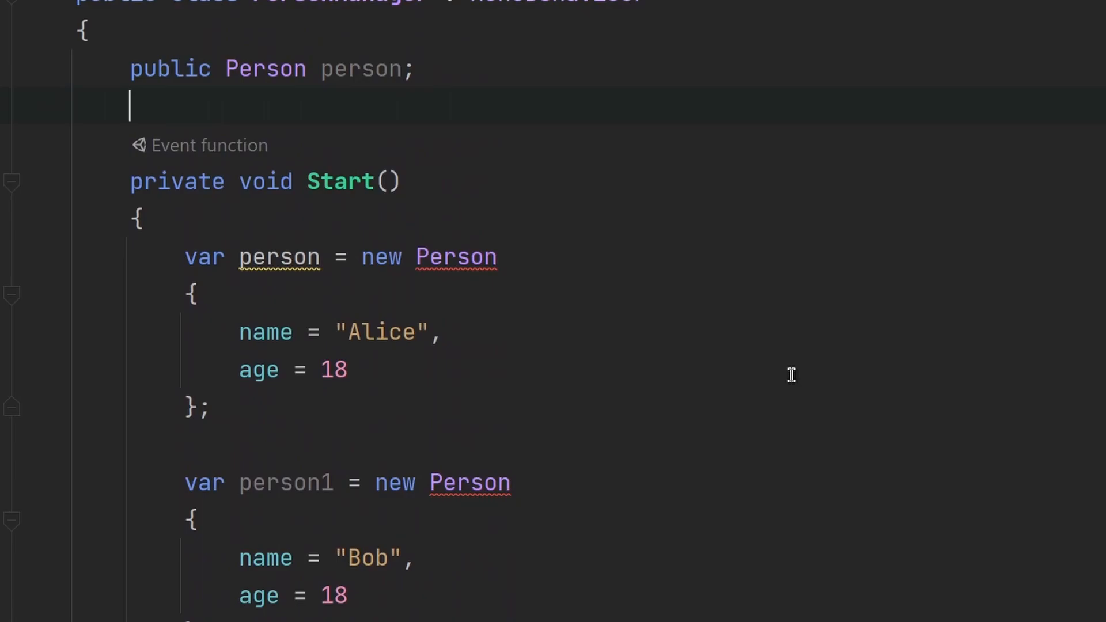
mouse_move(452, 283)
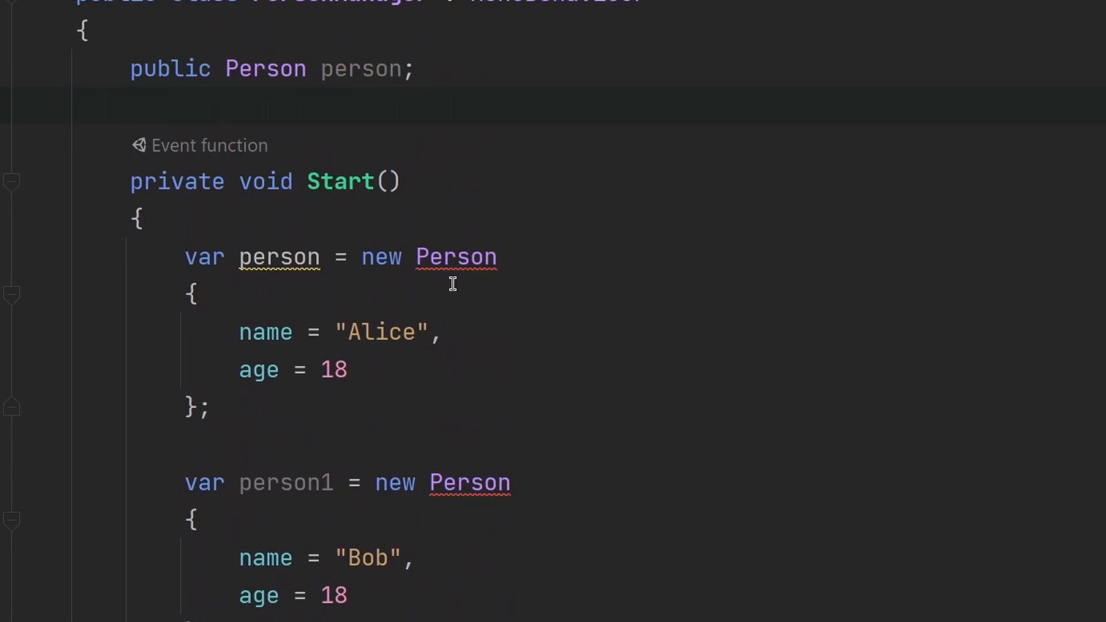
mouse_move(442, 283)
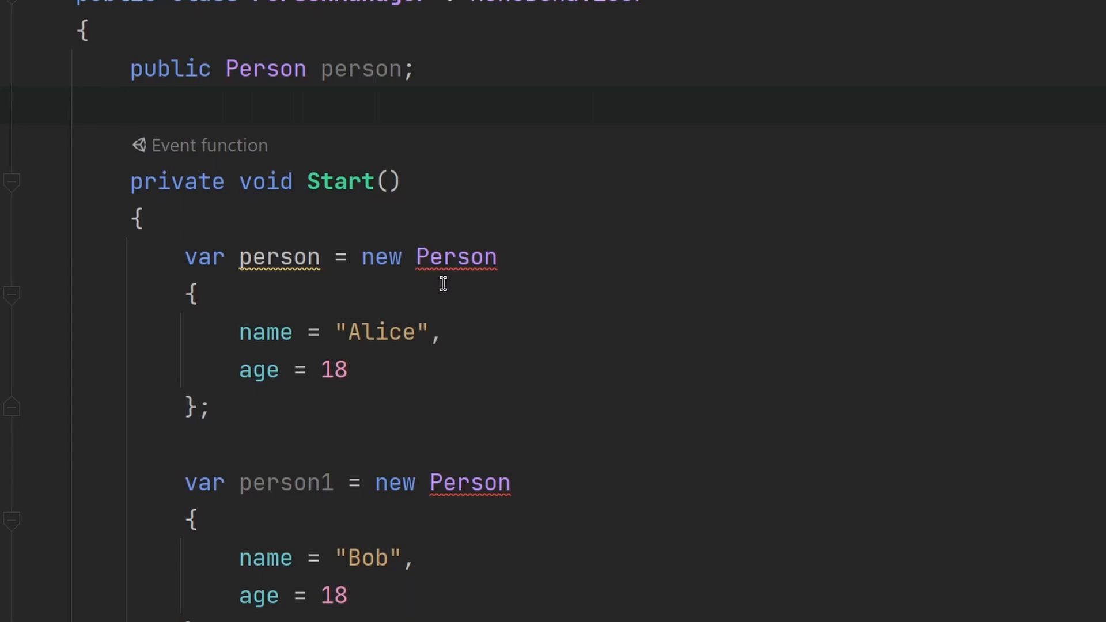
mouse_move(458, 257)
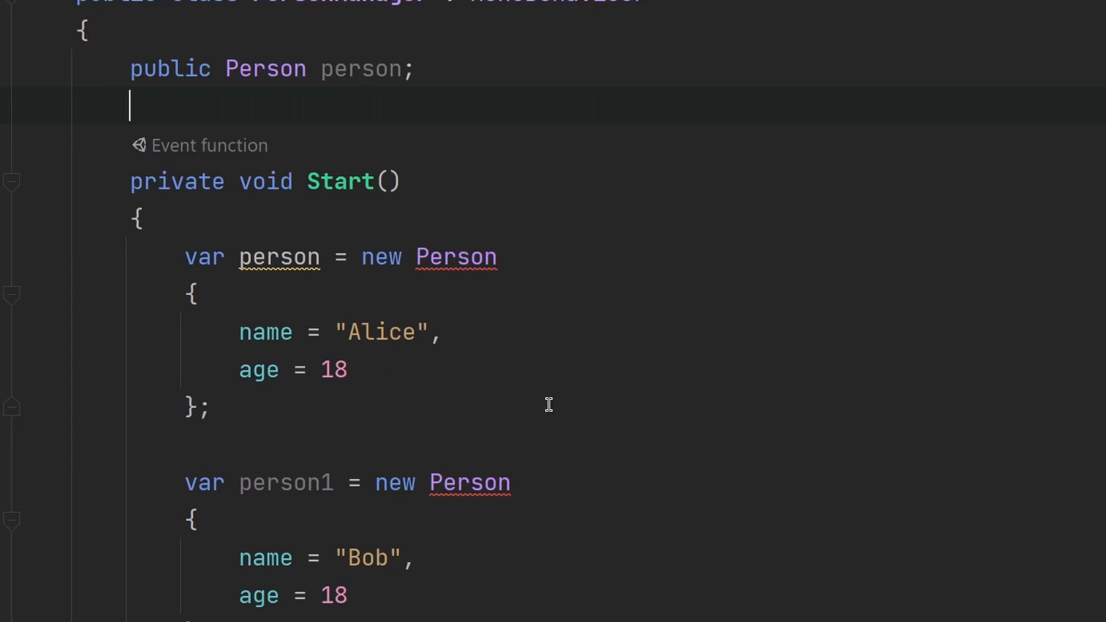
mouse_move(321, 381)
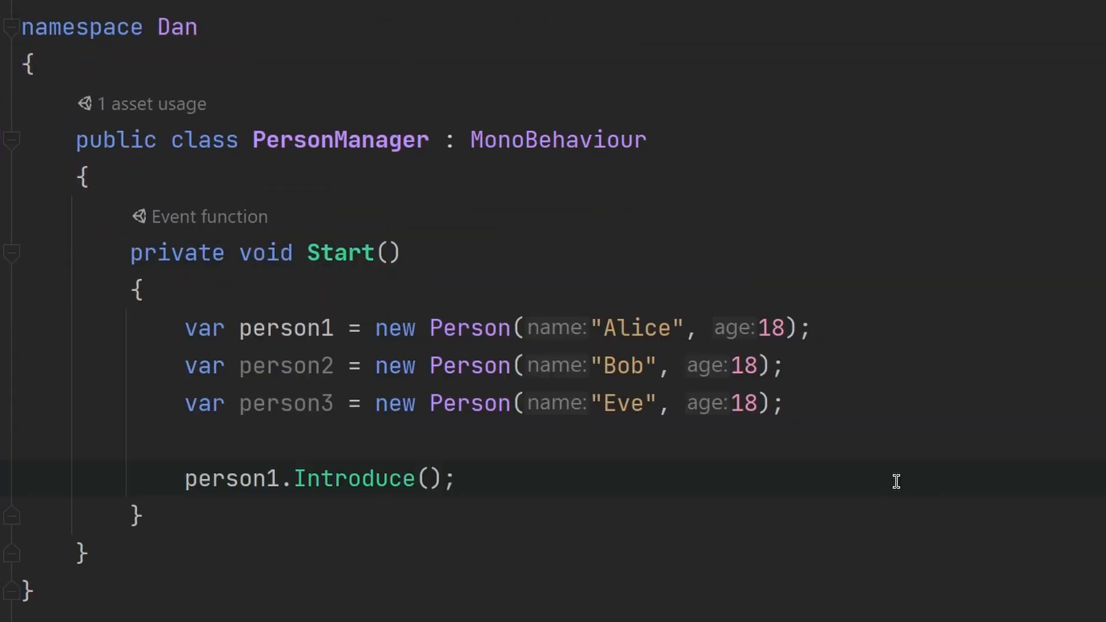
mouse_move(886, 424)
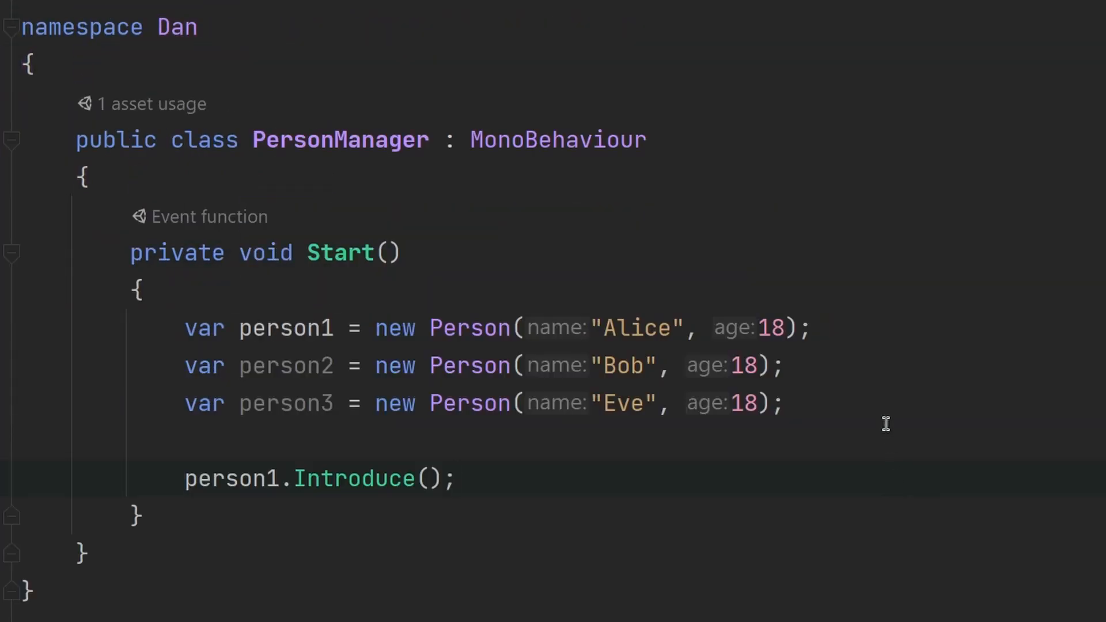
mouse_move(838, 387)
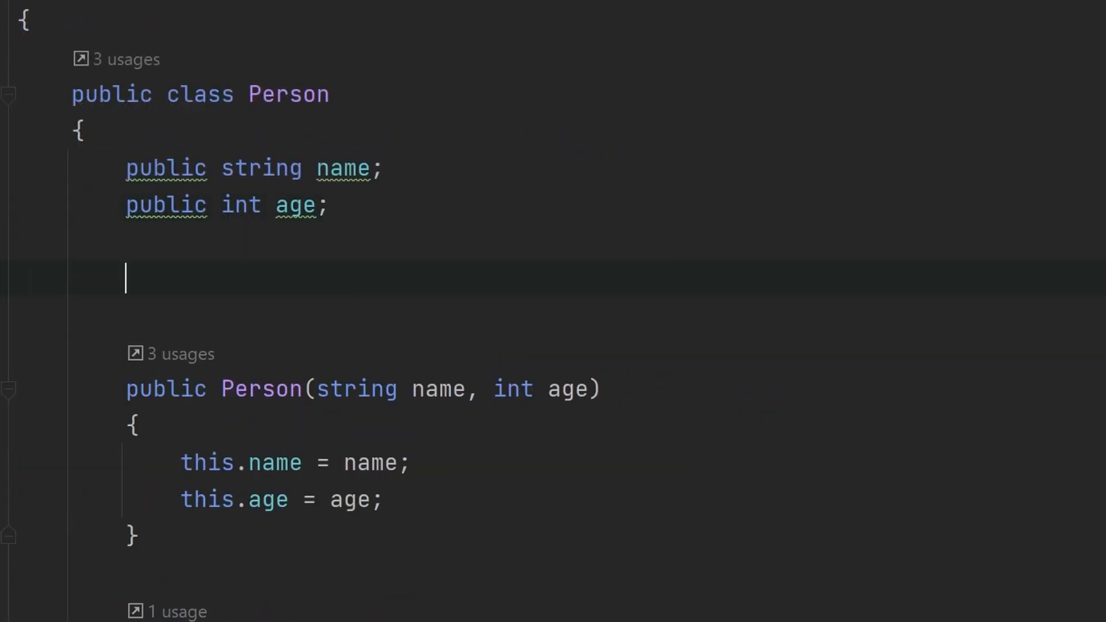
type("public")
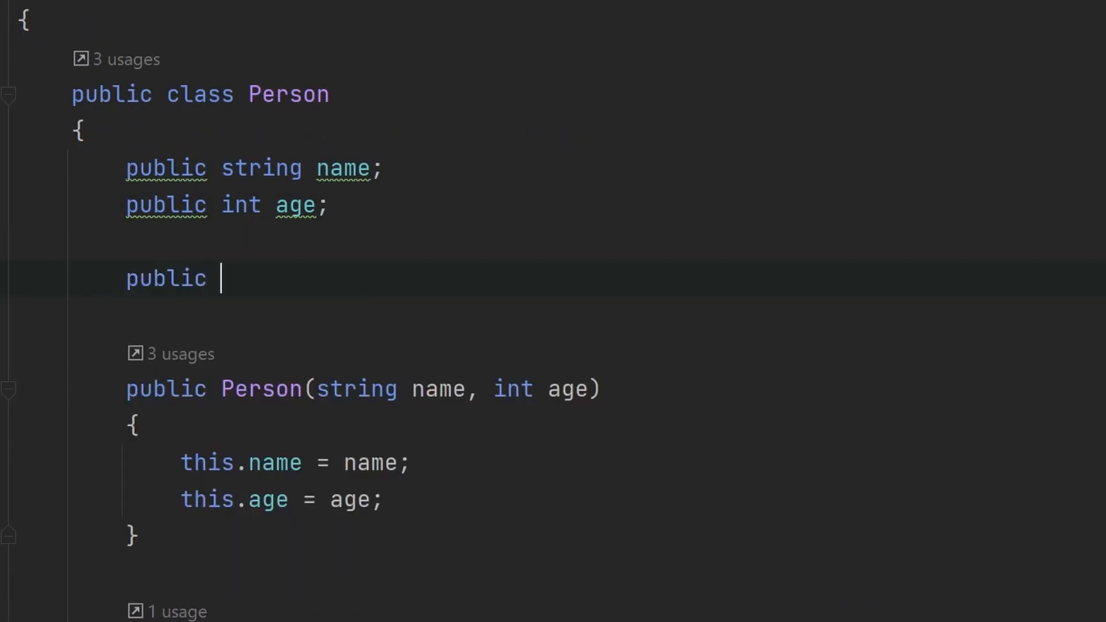
type("Pers")
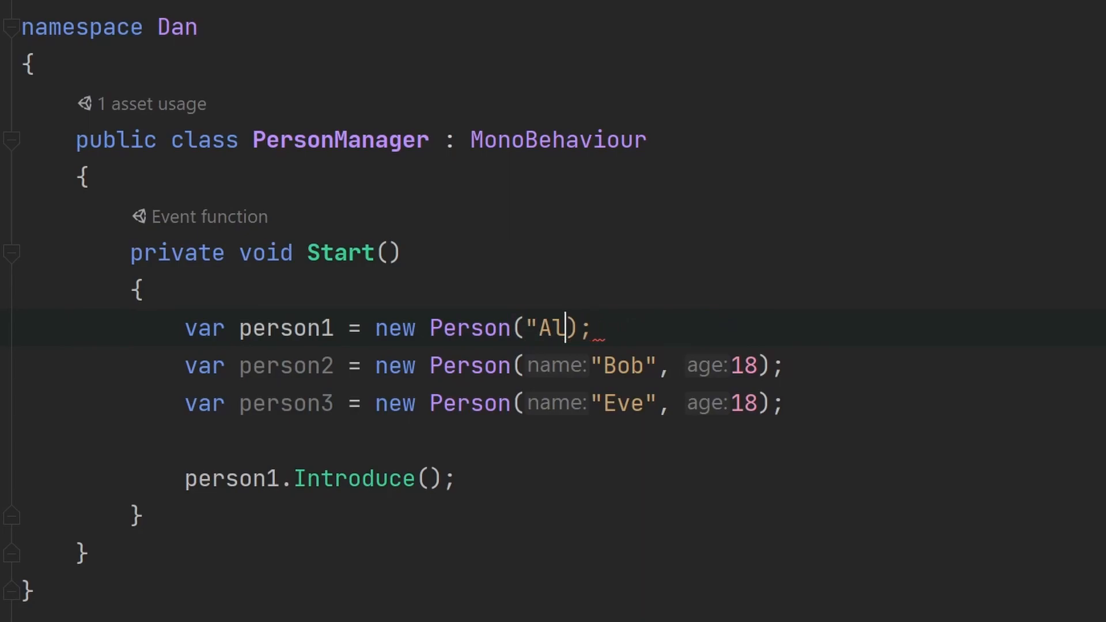
Remove the arguments from person1's constructor call so it uses Person()
key("Backspace")
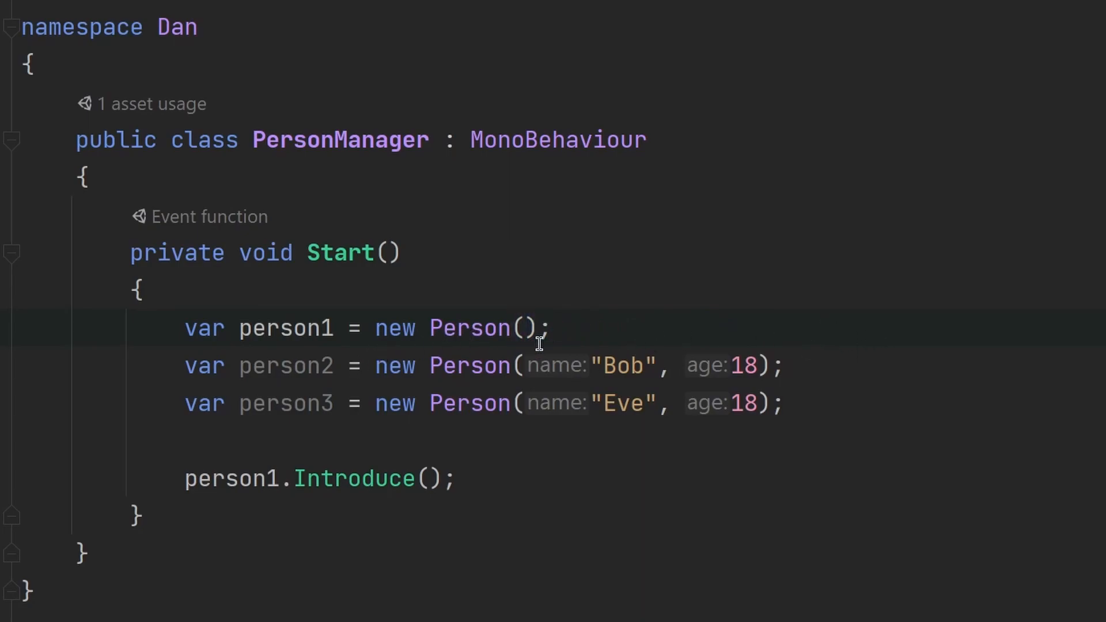
left_click(552, 327)
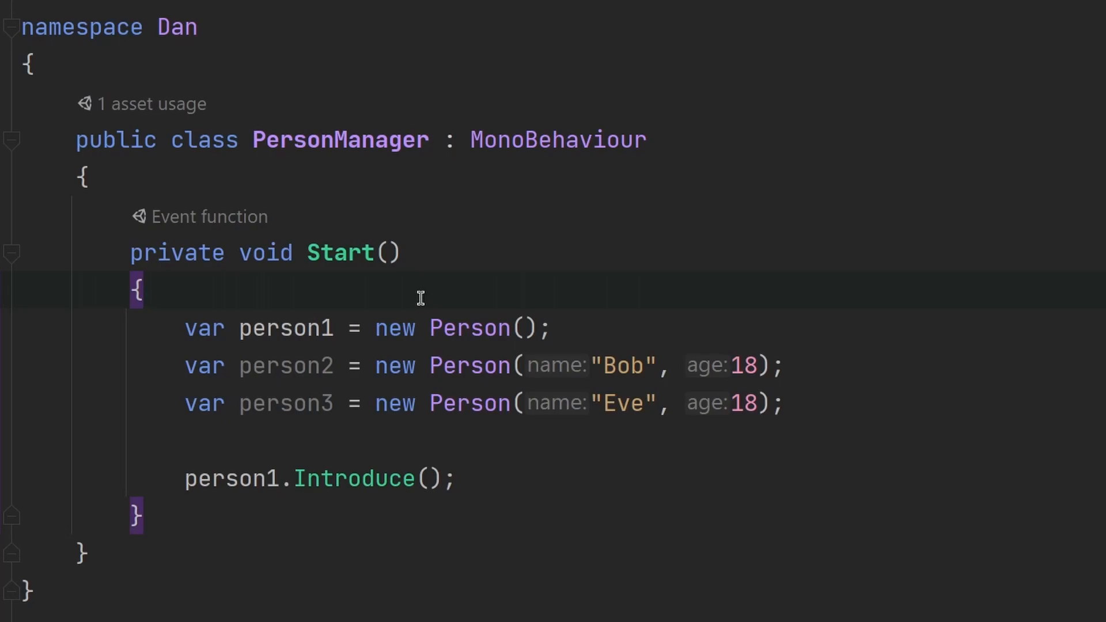
left_click(146, 288)
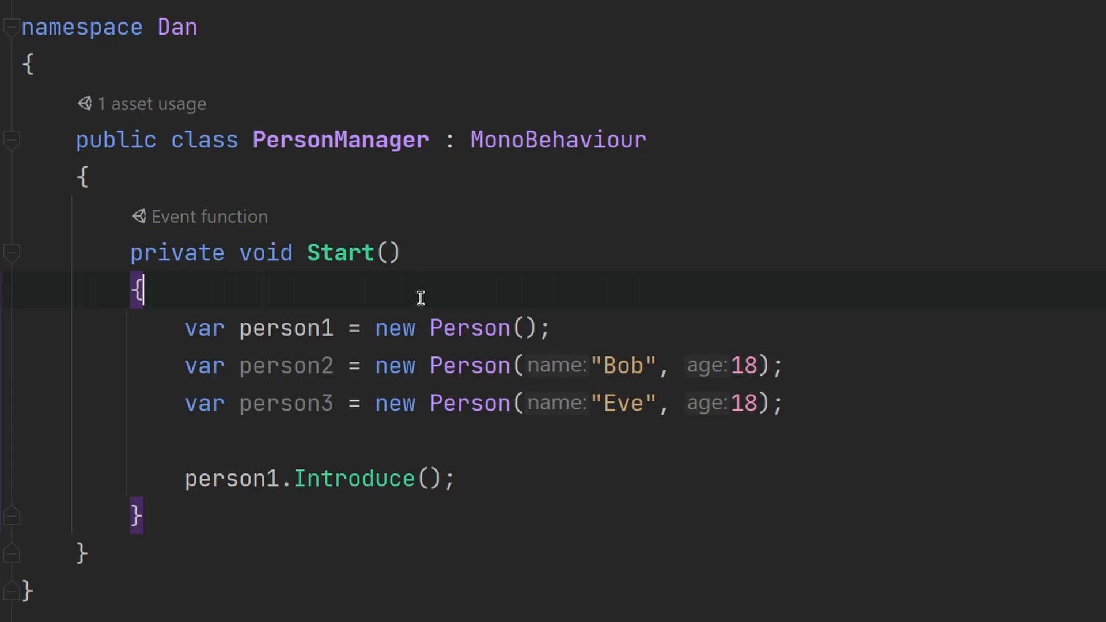
mouse_move(613, 277)
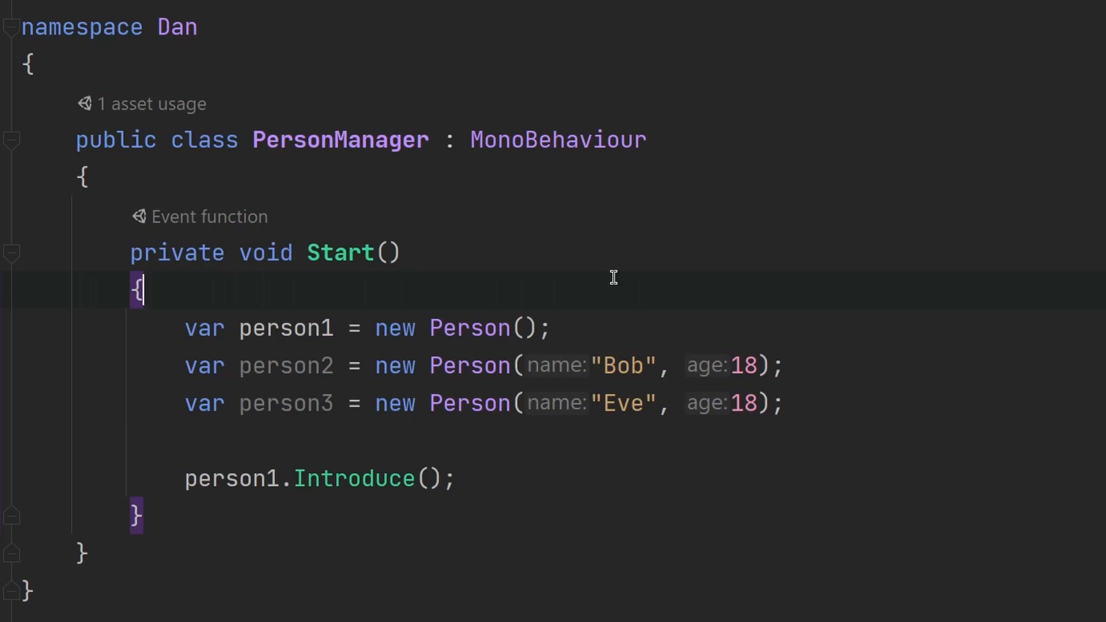
mouse_move(517, 169)
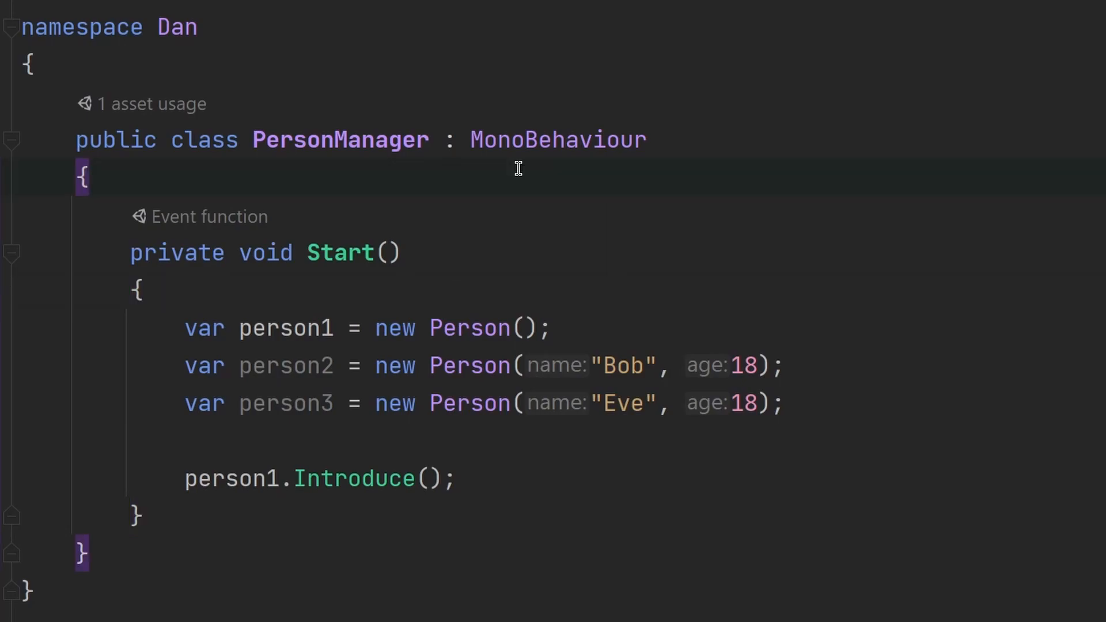
Add a public Person field named person to the PersonManager class
left_click(90, 176)
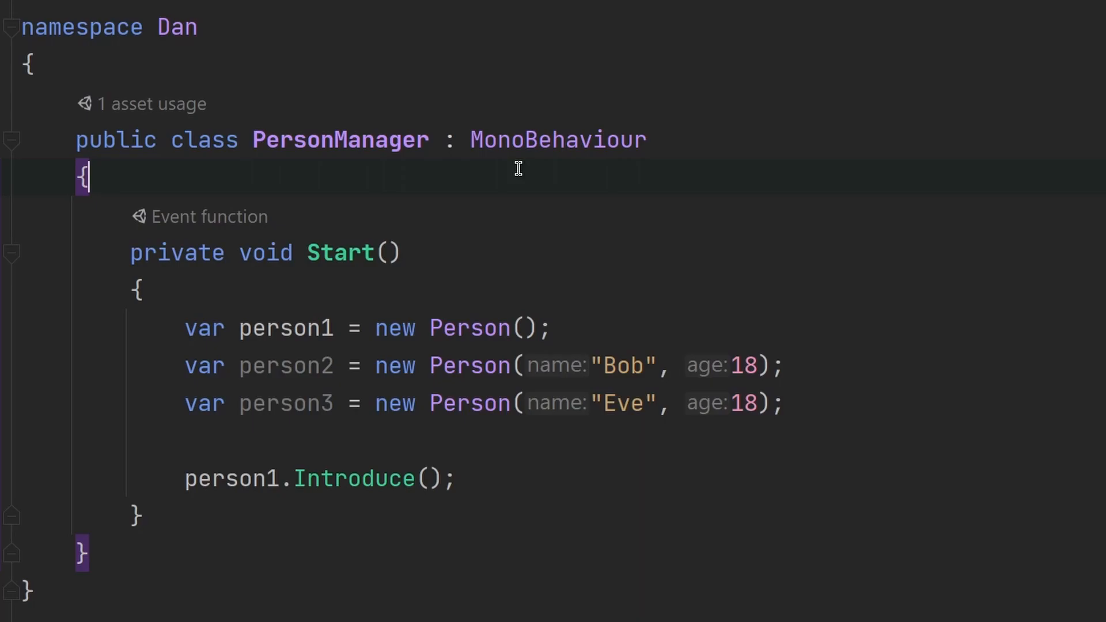
type("public Person person;")
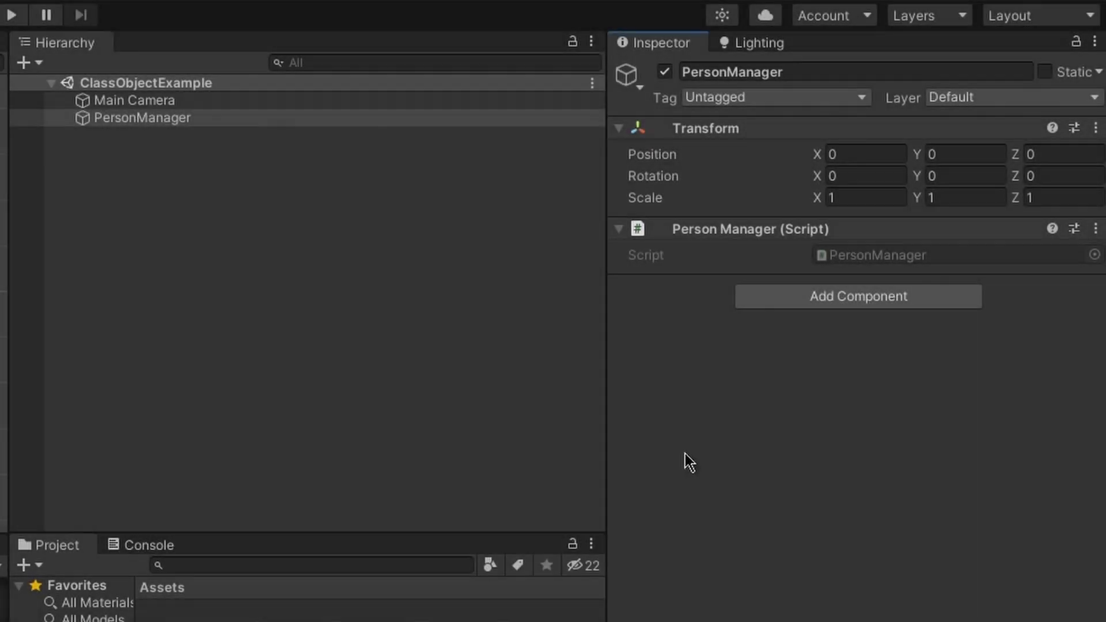
mouse_move(629, 283)
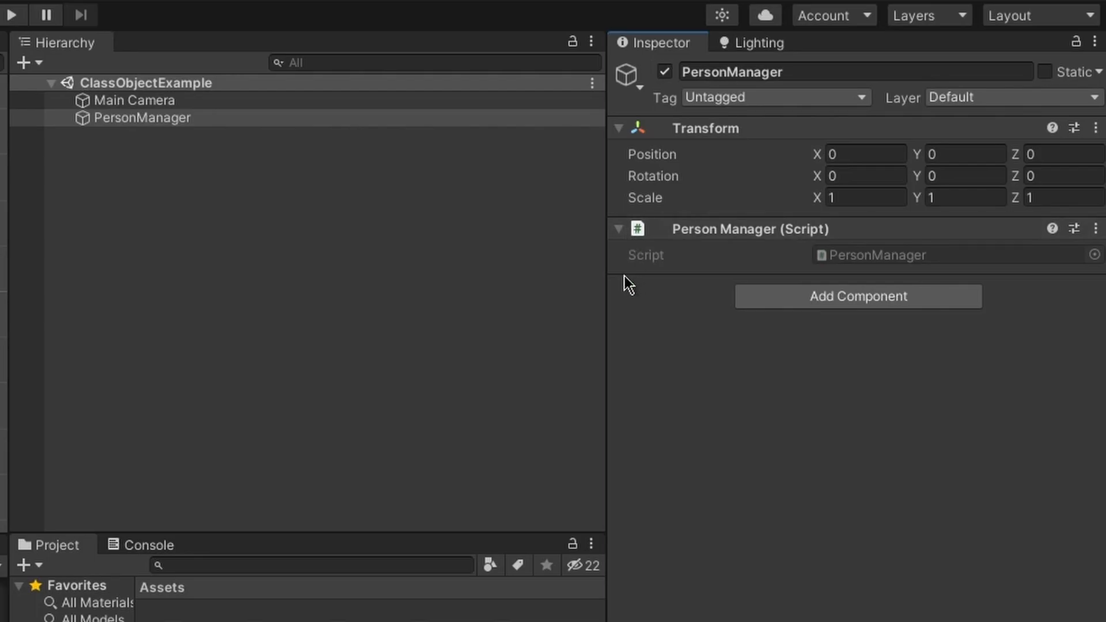
mouse_move(688, 272)
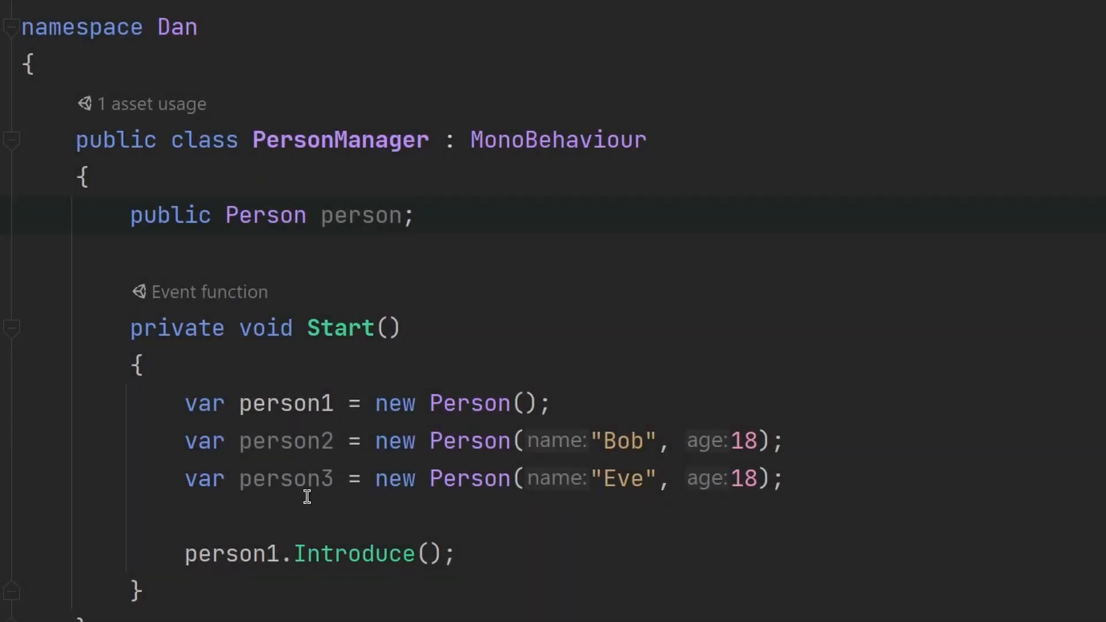
mouse_move(226, 249)
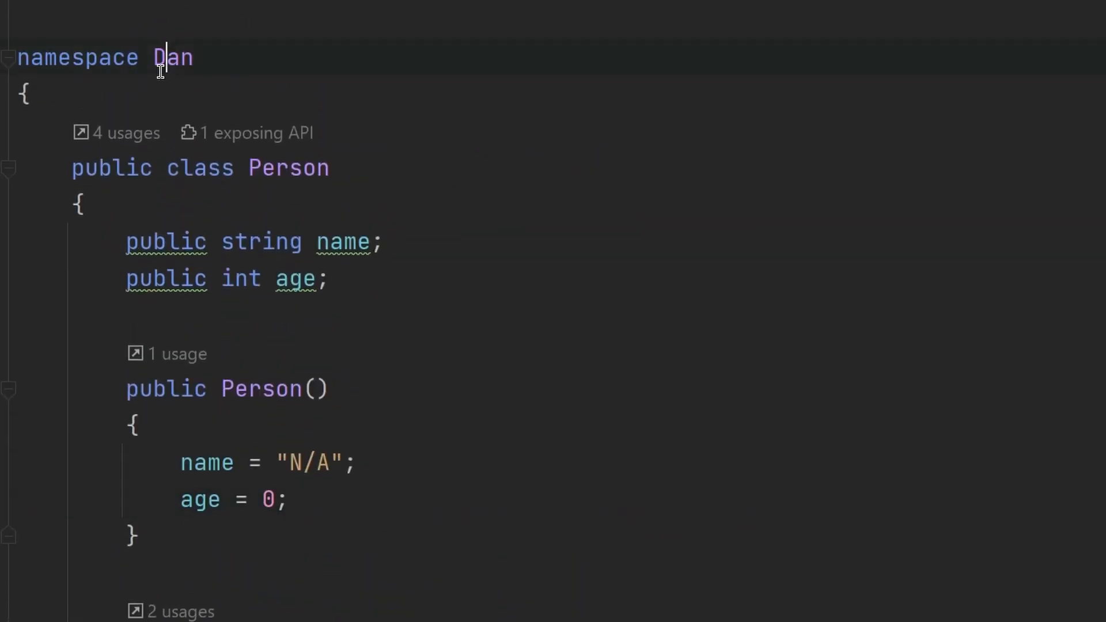
Mark the Person class with [System.Serializable] and return to Unity
key("enter")
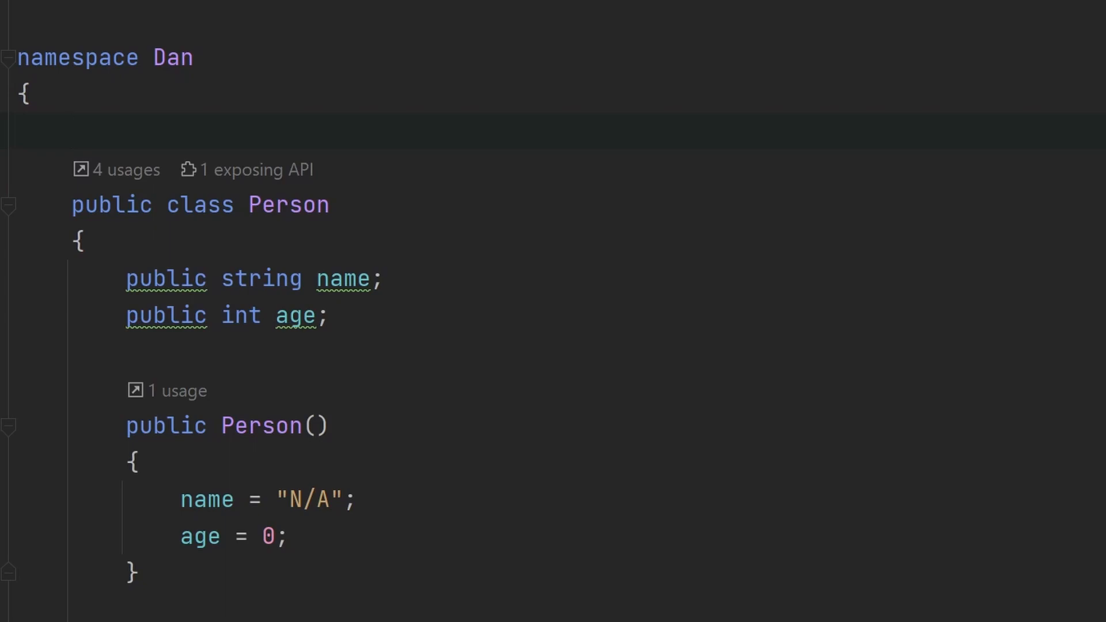
type("[System.Serializable]")
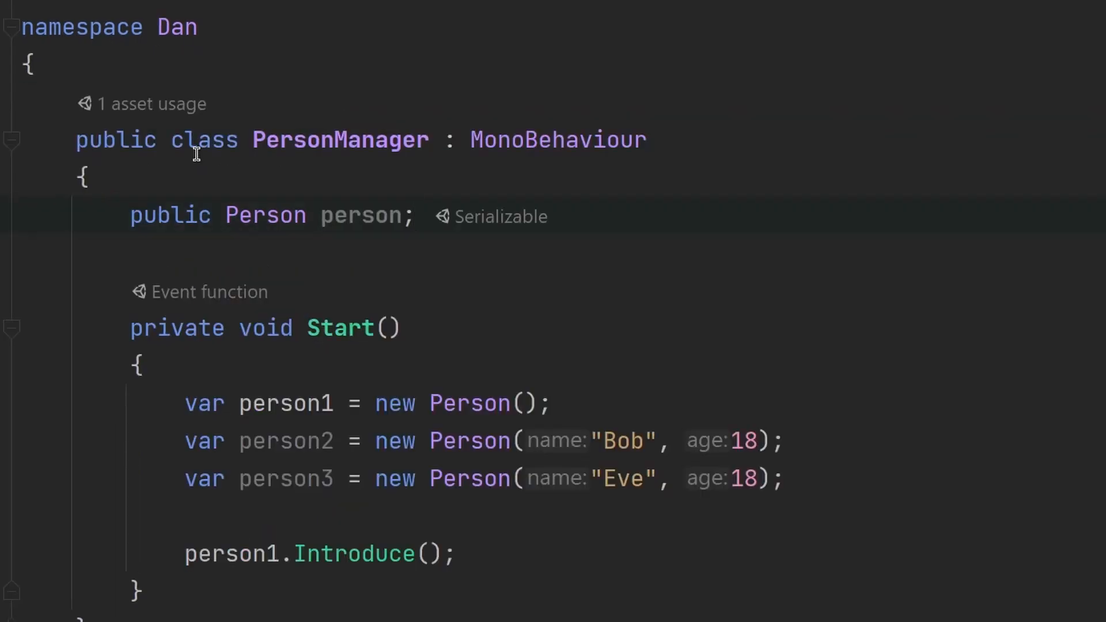
left_click(416, 216)
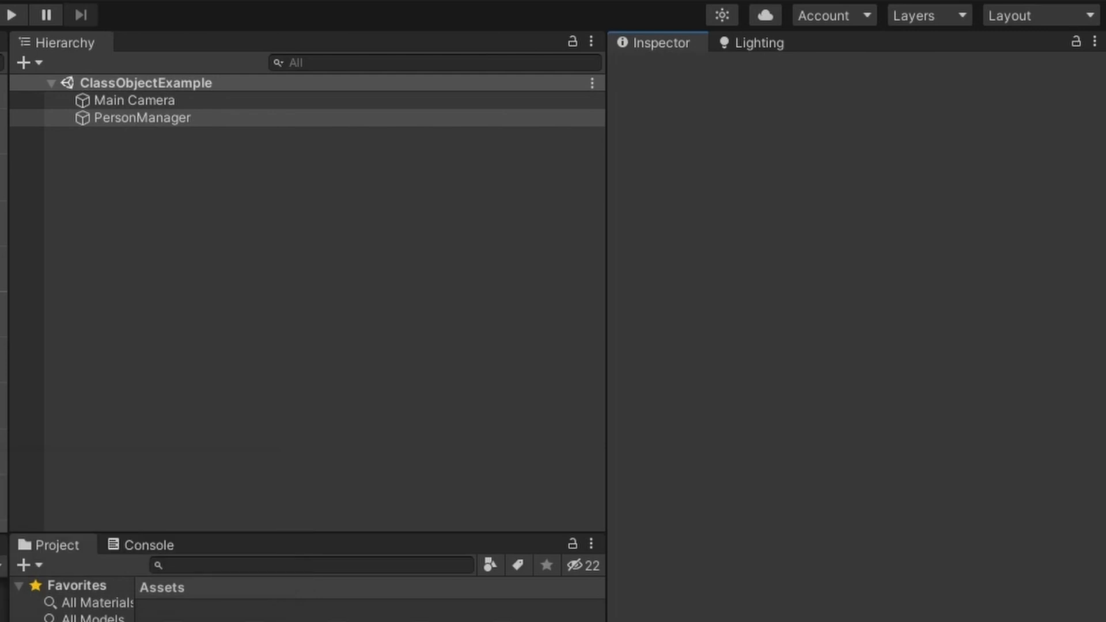
Select PersonManager in the Hierarchy to show its Person section with Name Alice and Age 0
left_click(142, 118)
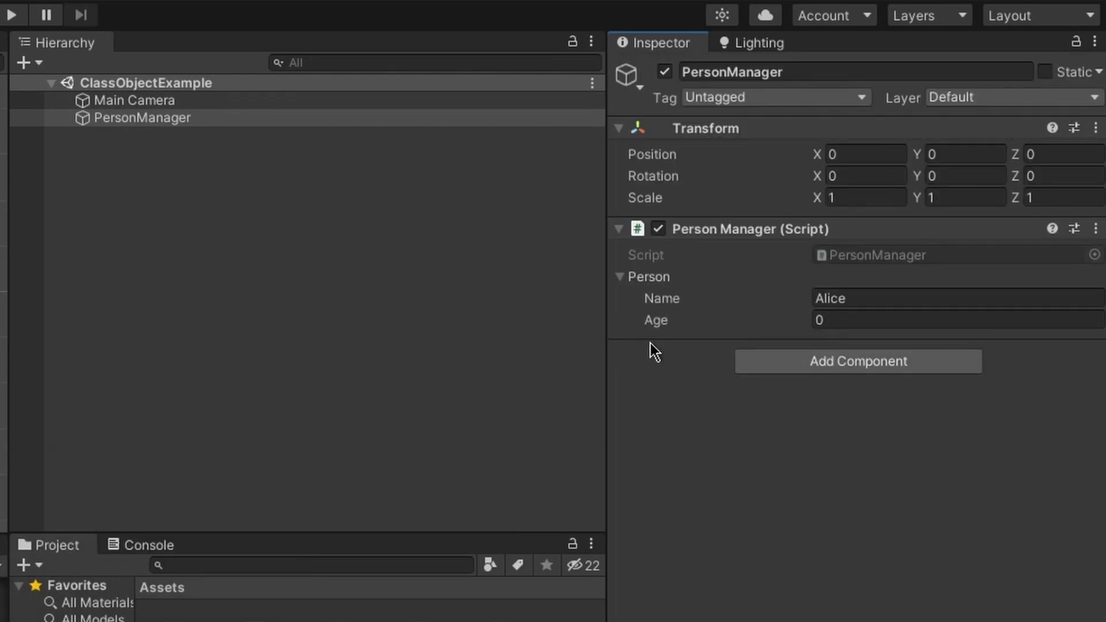
mouse_move(762, 325)
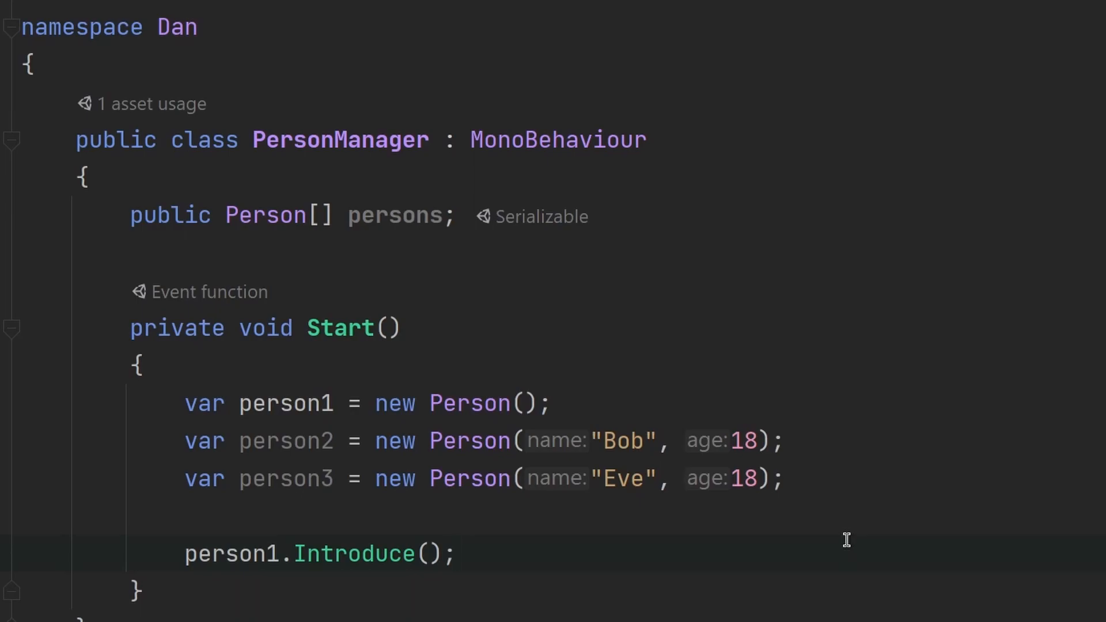
Turn the field into public Person[] persons and jump to MonoBehaviour's decompiled source
left_click(456, 554)
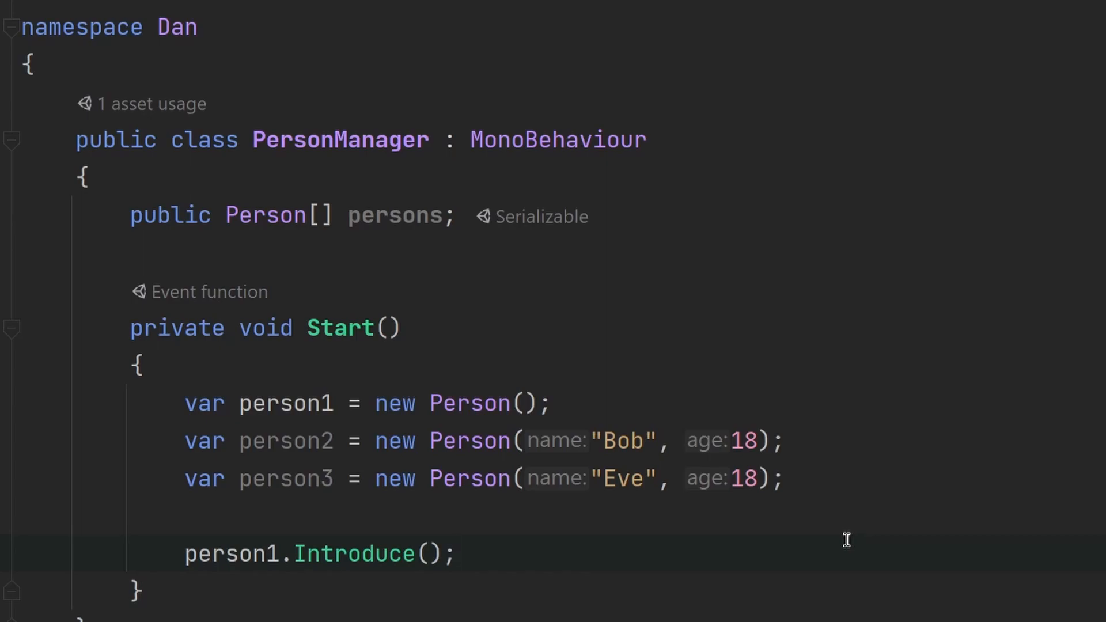
left_click(456, 553)
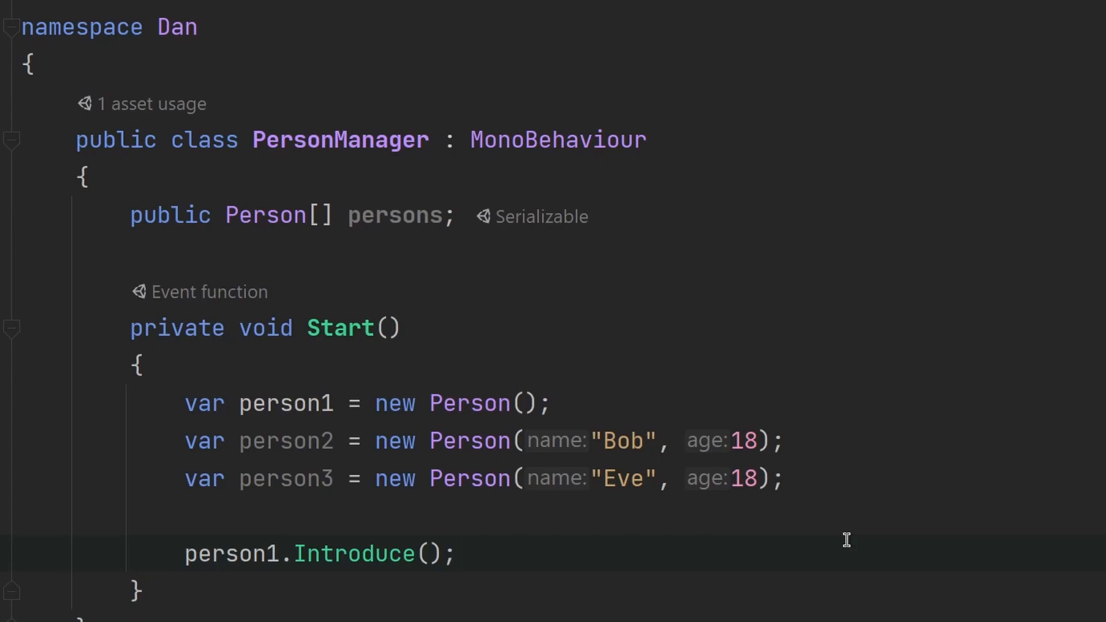
mouse_move(753, 412)
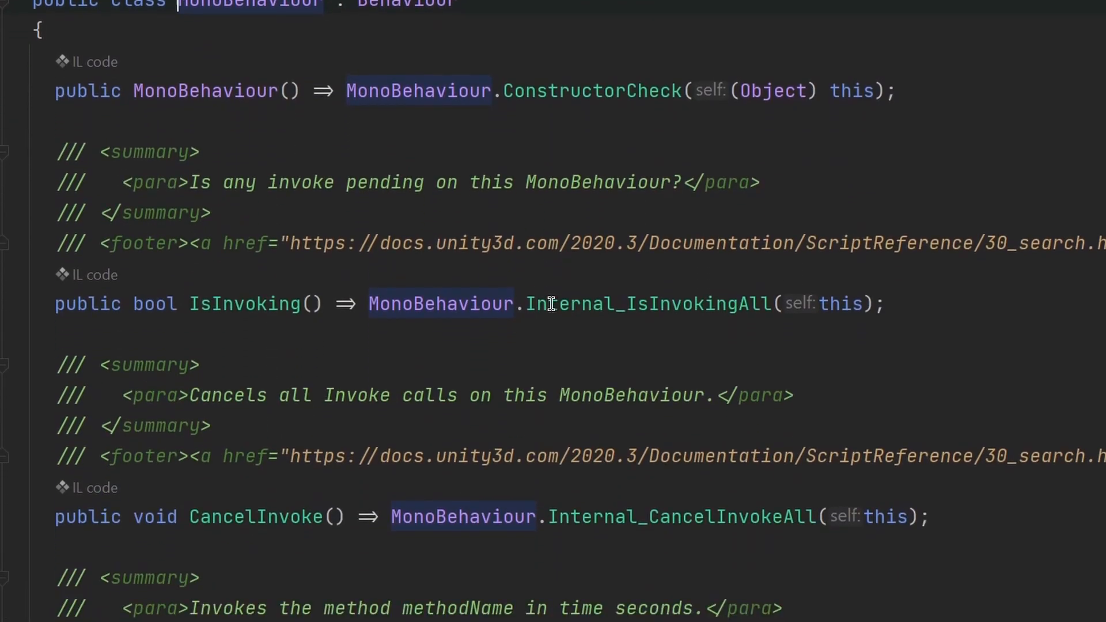
Browse the MonoBehaviour source and navigate back to PersonManager.cs
scroll("down", 3)
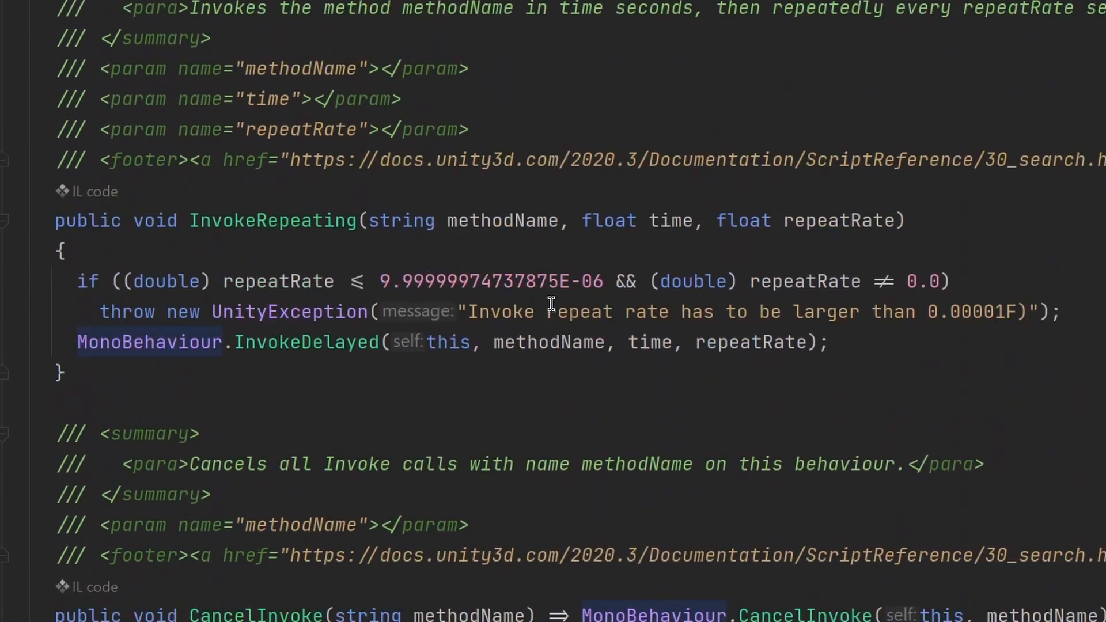
scroll("down", 3)
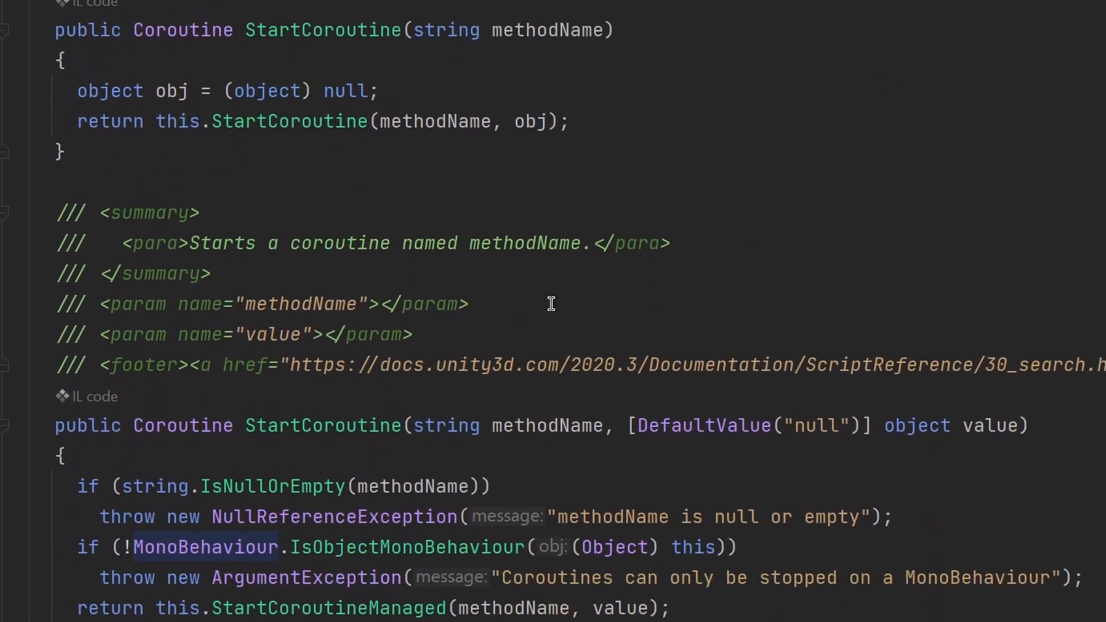
scroll("down", 3)
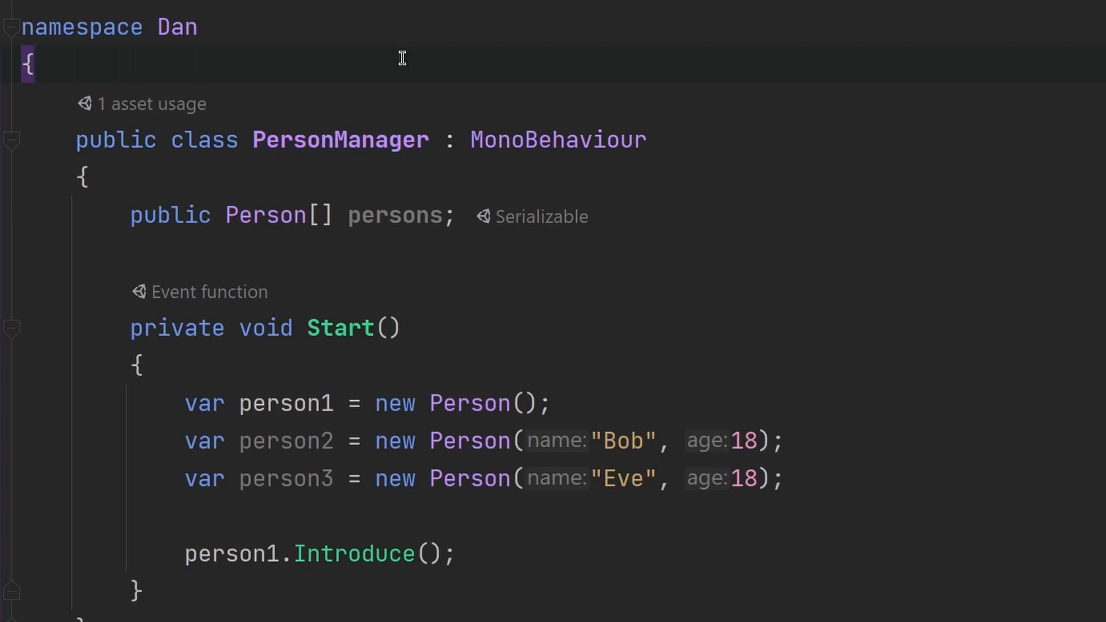
left_click(32, 65)
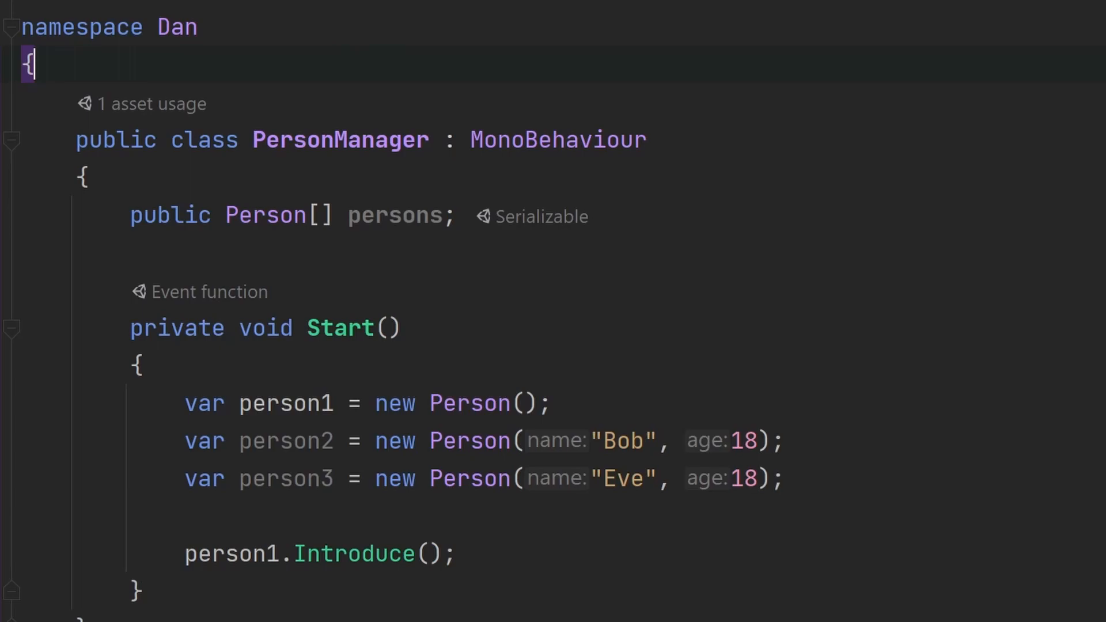
mouse_move(464, 602)
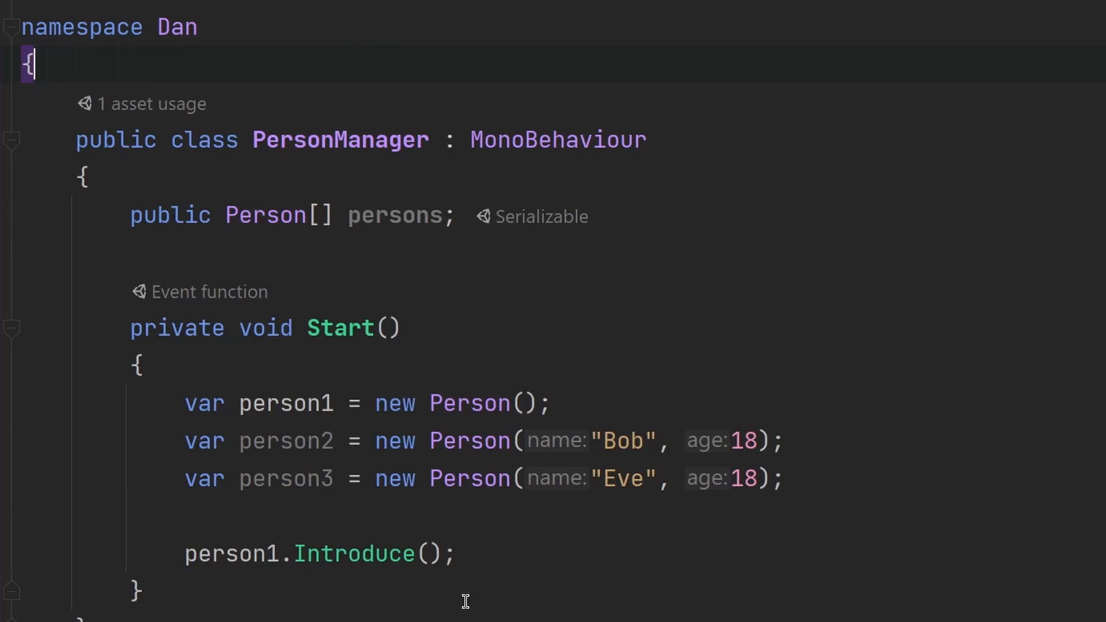
mouse_move(191, 302)
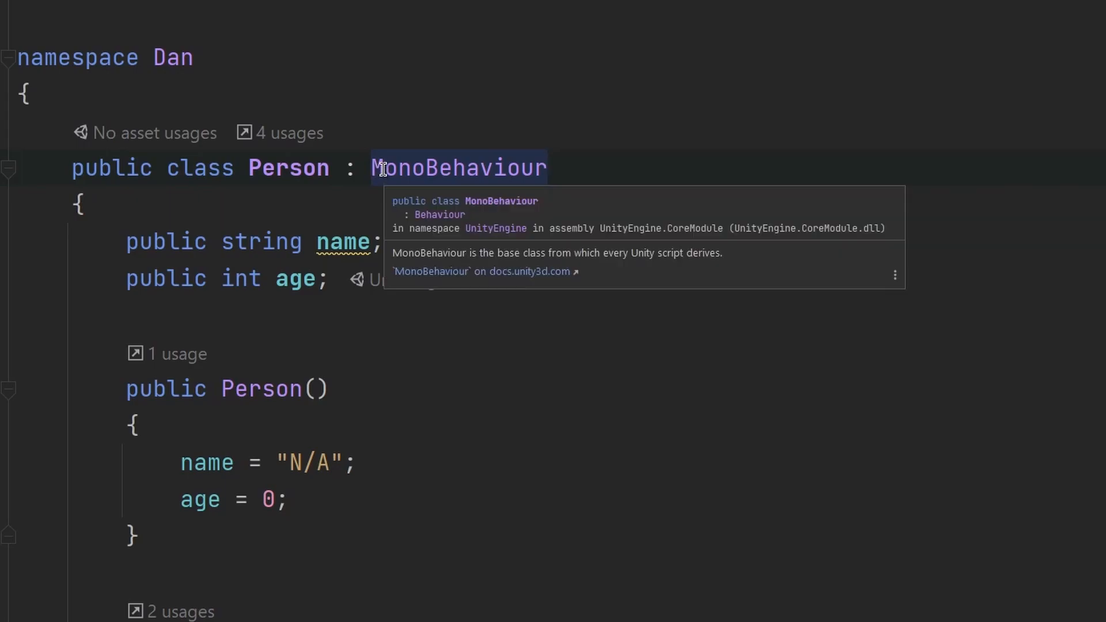
mouse_move(282, 188)
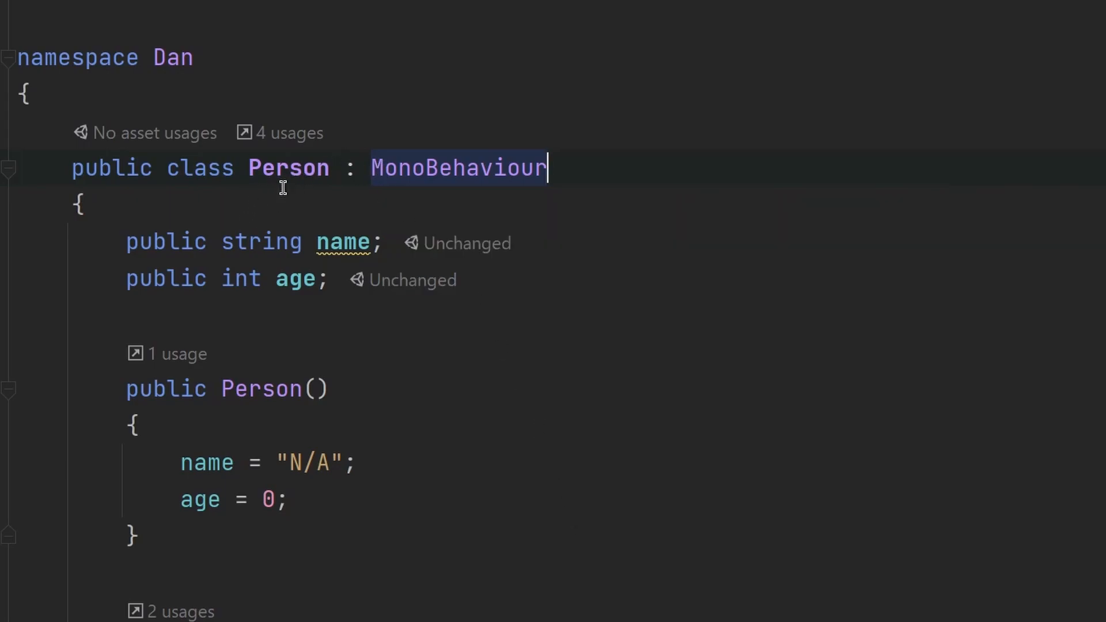
mouse_move(611, 497)
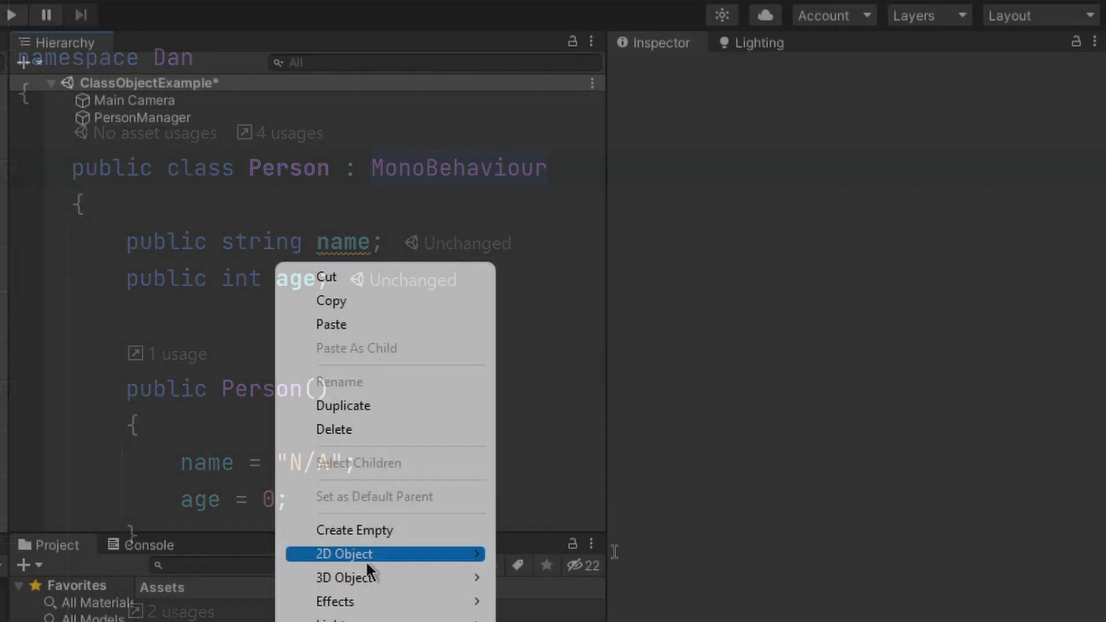
Create an empty GameObject named Person in the scene carrying the Person script (Name N/A, Age 0)
left_click(355, 530)
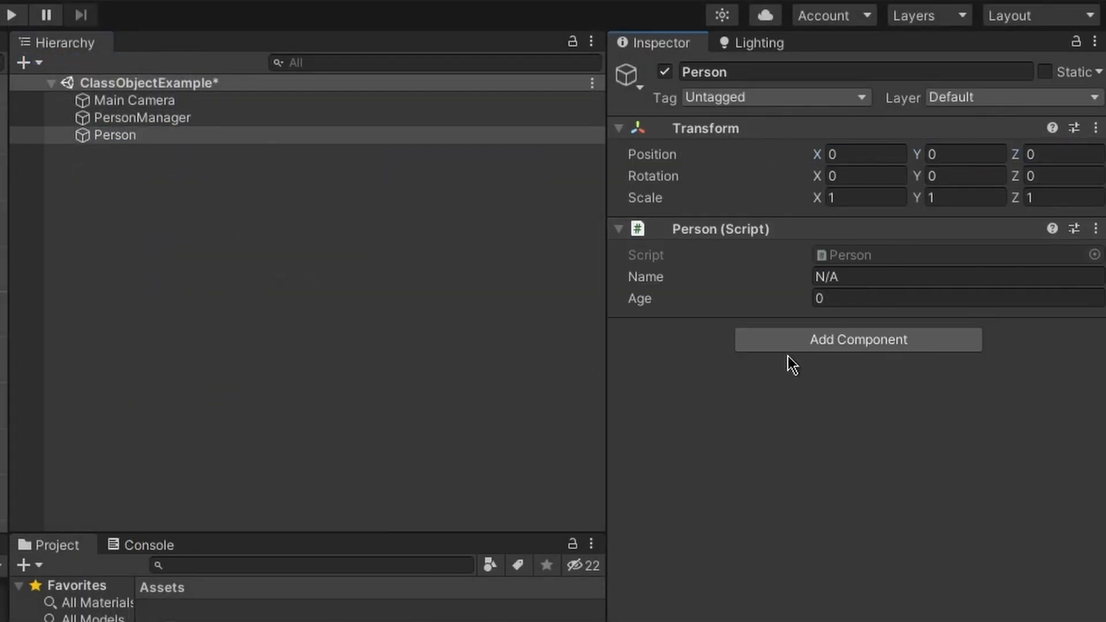